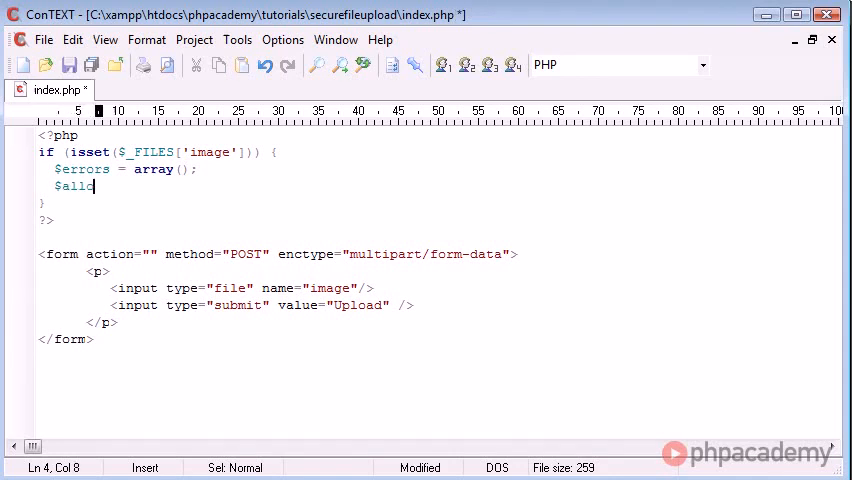
# Write $allowed_ext = array() on line 4 listing the jpg, jpeg, png and gif extensions.
pyautogui.write('owed_e')
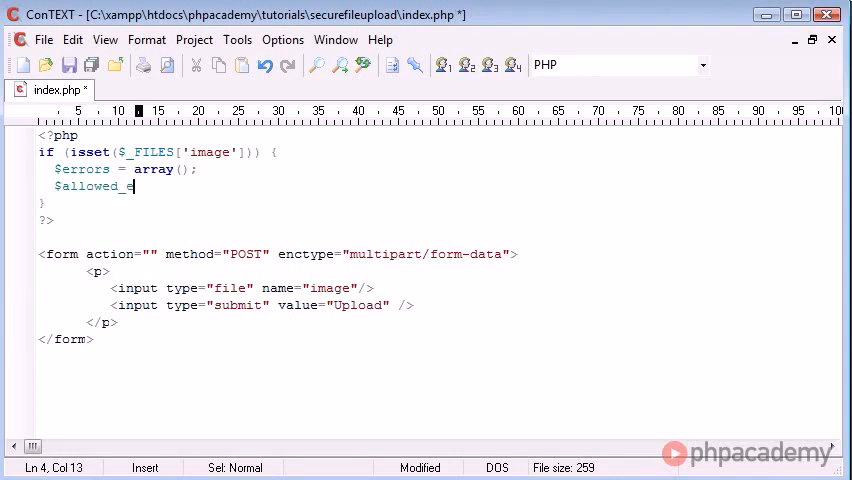
pyautogui.write('xt =')
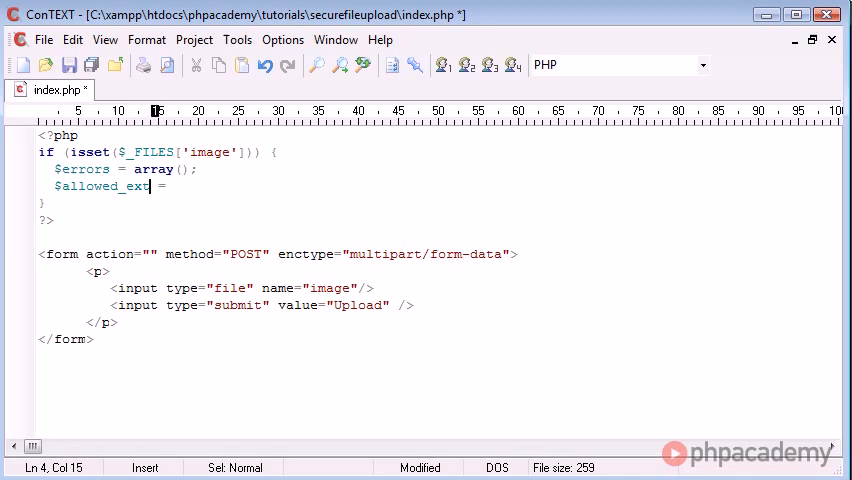
pyautogui.write('ar')
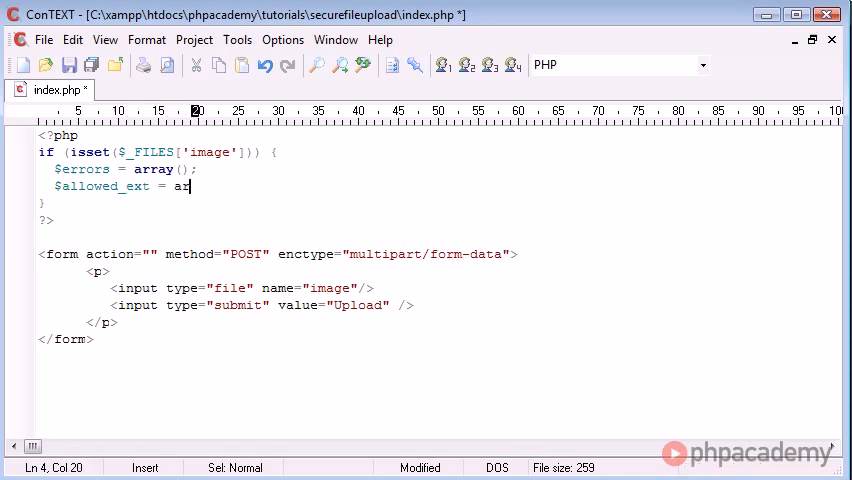
pyautogui.write('ray();')
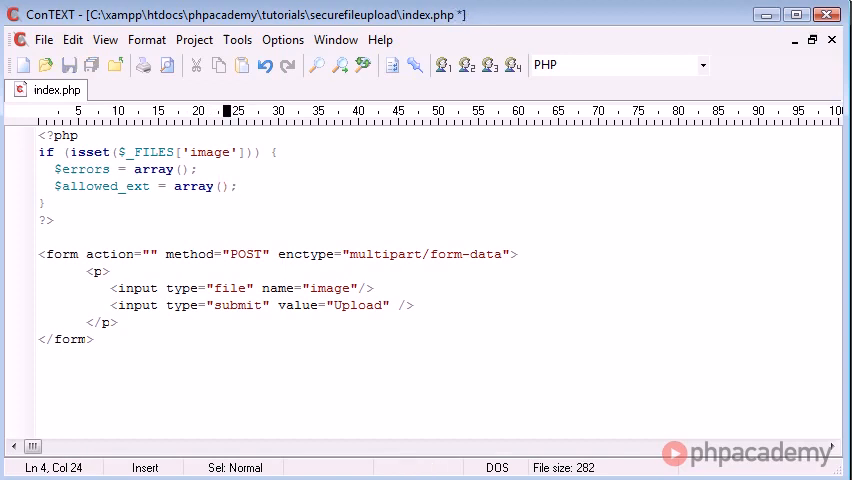
pyautogui.write("'")
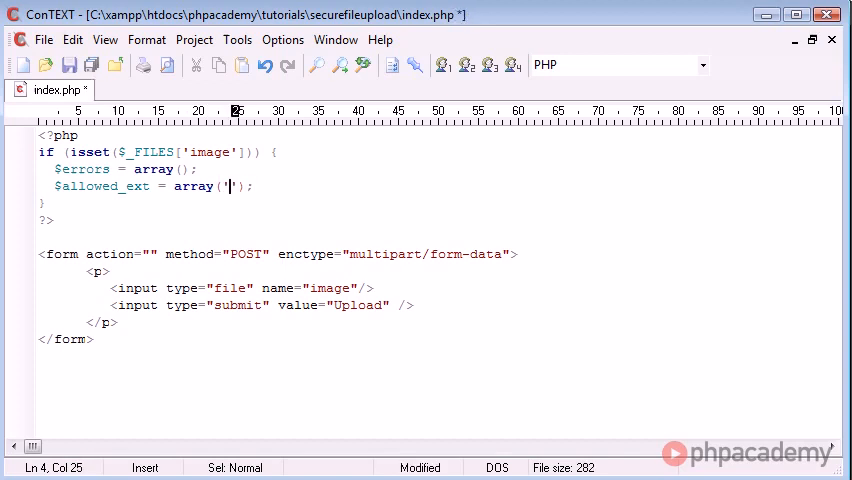
pyautogui.write('jc')
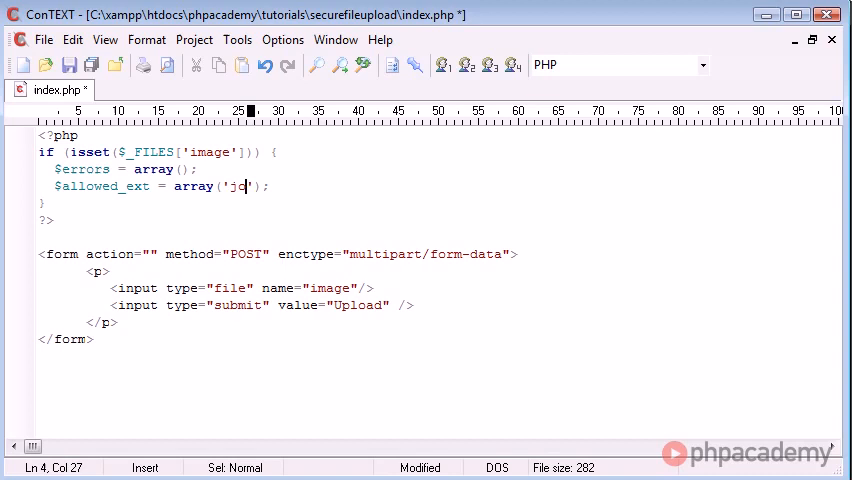
pyautogui.write("g', 'jpeg")
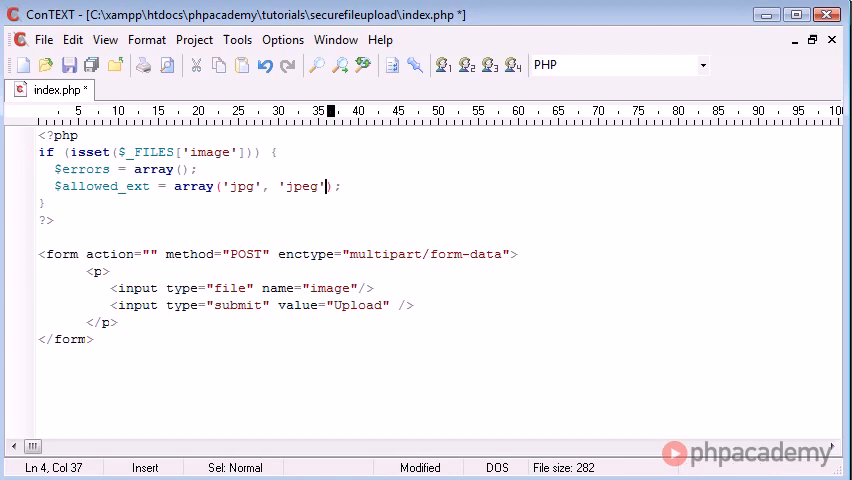
pyautogui.write(", ''")
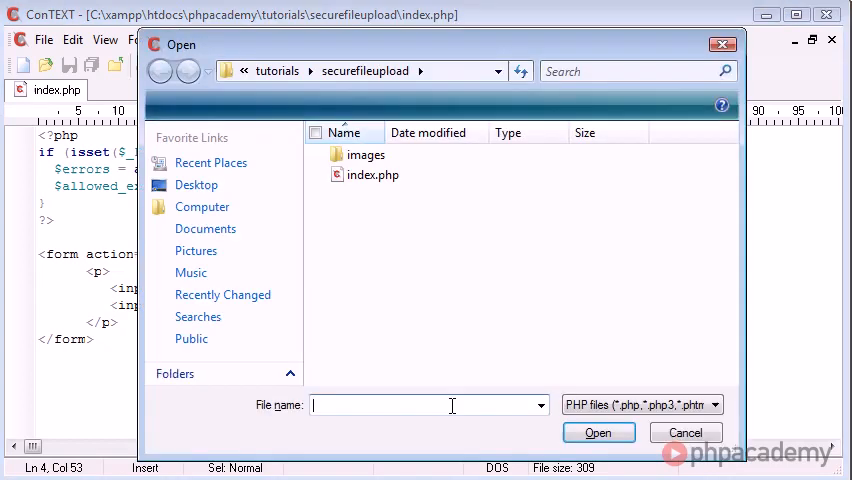
pyautogui.click(684, 432)
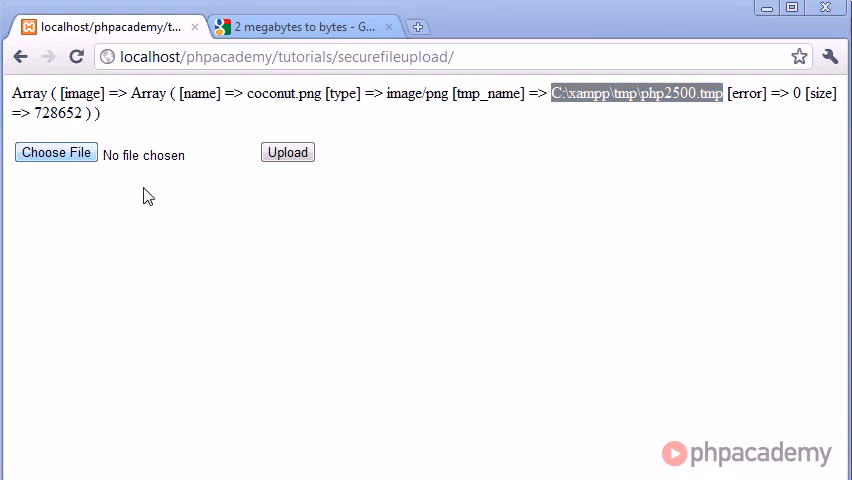
pyautogui.click(56, 152)
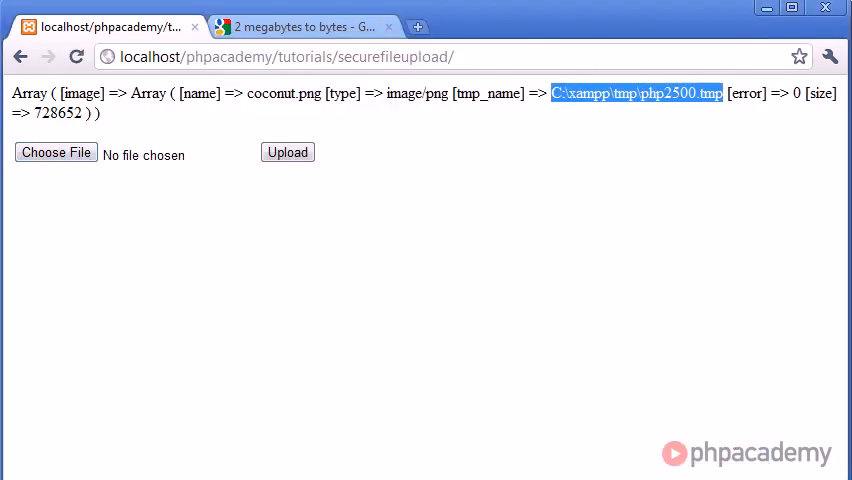
pyautogui.moveTo(568, 212)
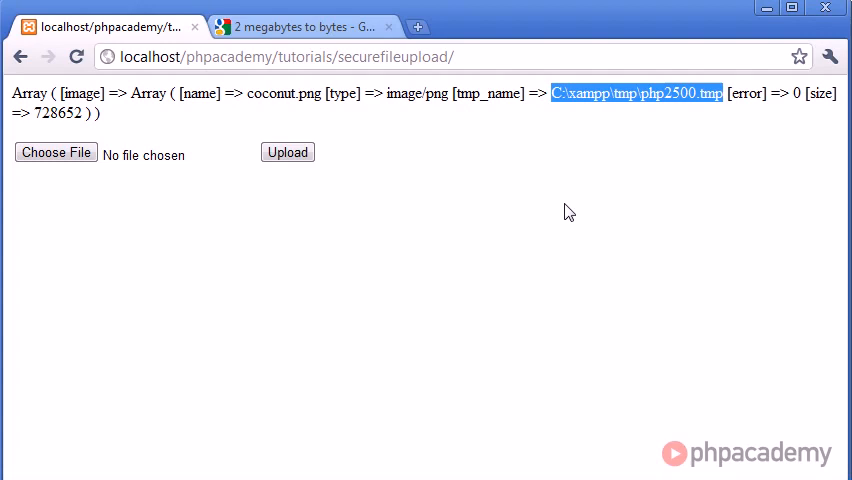
pyautogui.moveTo(574, 208)
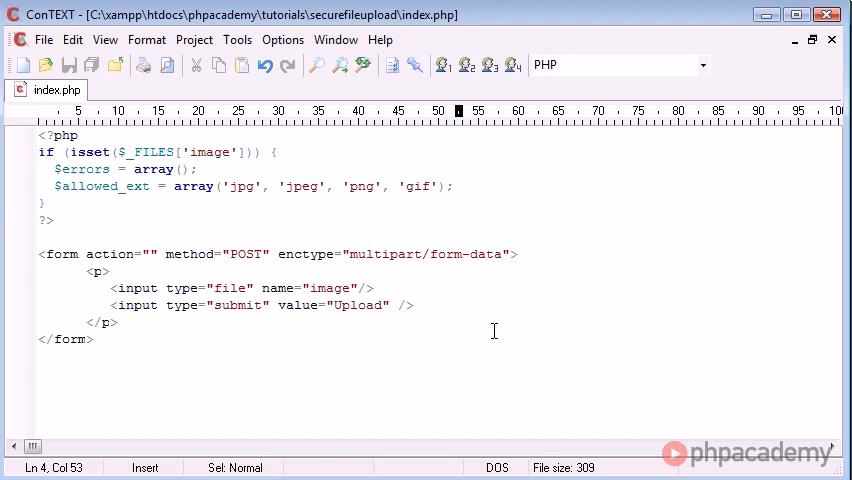
# Try adding 'JPG', 'JPEG' to the array, remove them again, and leave a blank line below.
pyautogui.moveTo(222, 186); pyautogui.dragTo(452, 186)
pyautogui.write(',')
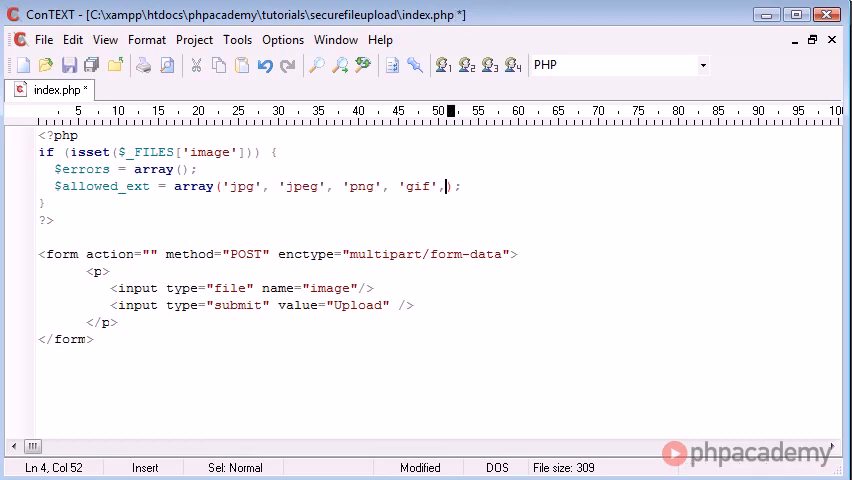
pyautogui.write("'JPG',")
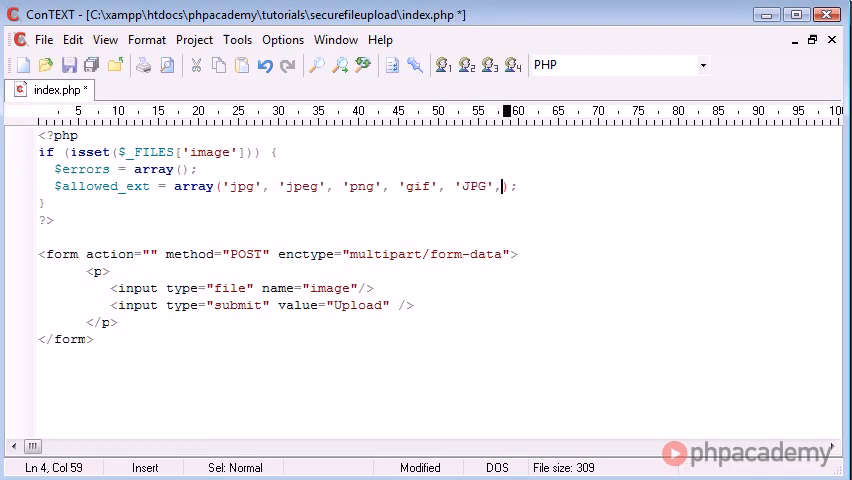
pyautogui.write("'JPEG'")
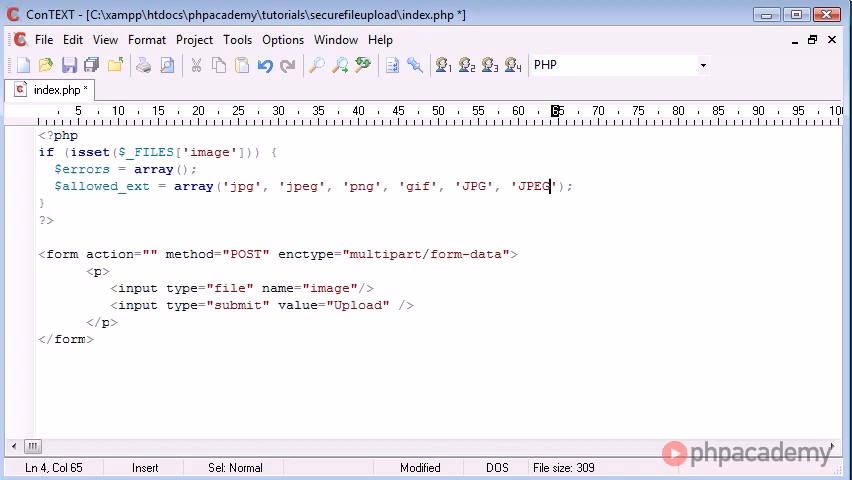
pyautogui.press('BackSpace')
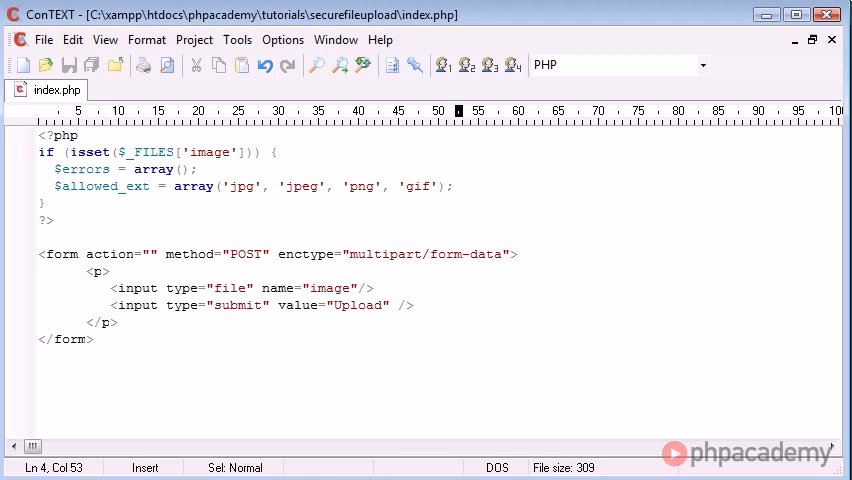
pyautogui.press('Enter')
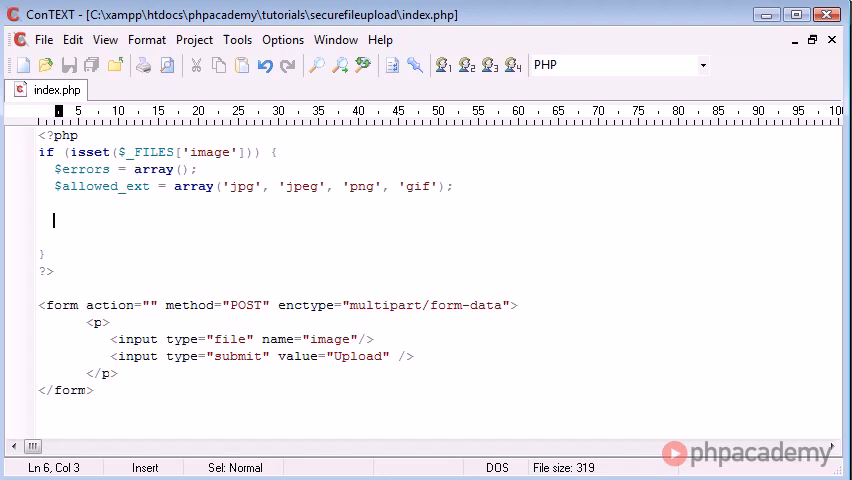
pyautogui.moveTo(444, 164)
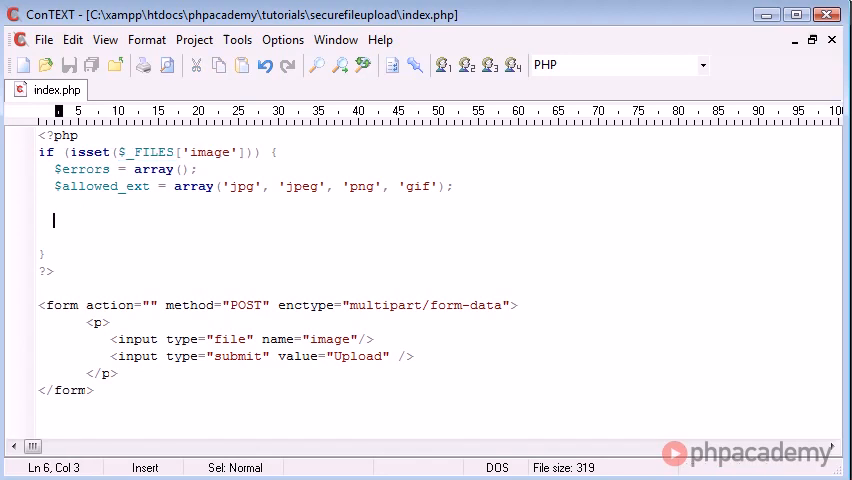
# Stub the $file_name, $file_ext, $file_size and $file_tmp variable lines inside the upload check.
pyautogui.write('$fi')
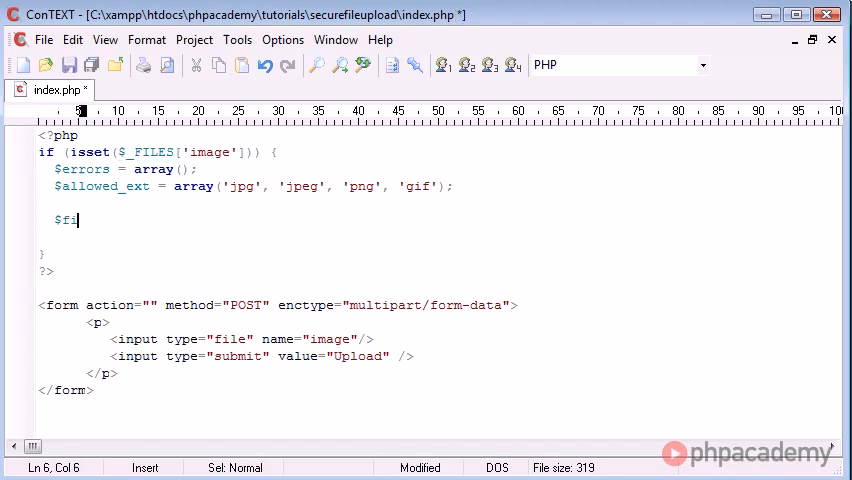
pyautogui.write('ile_')
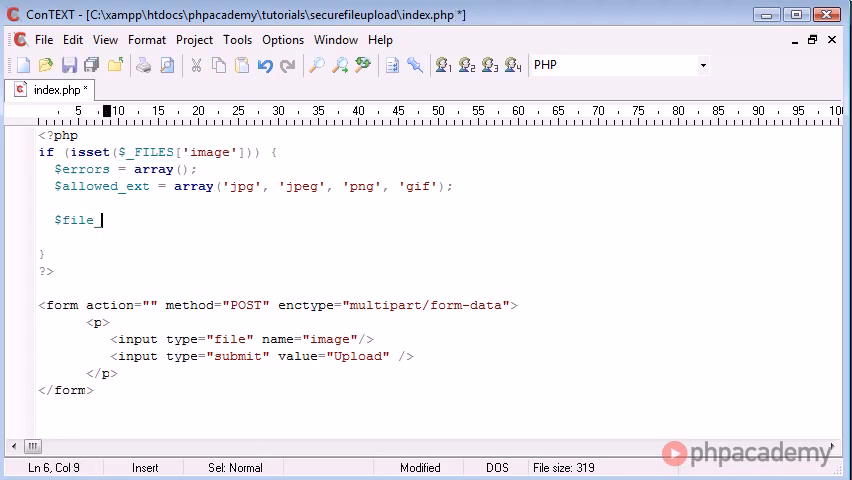
pyautogui.write('name =')
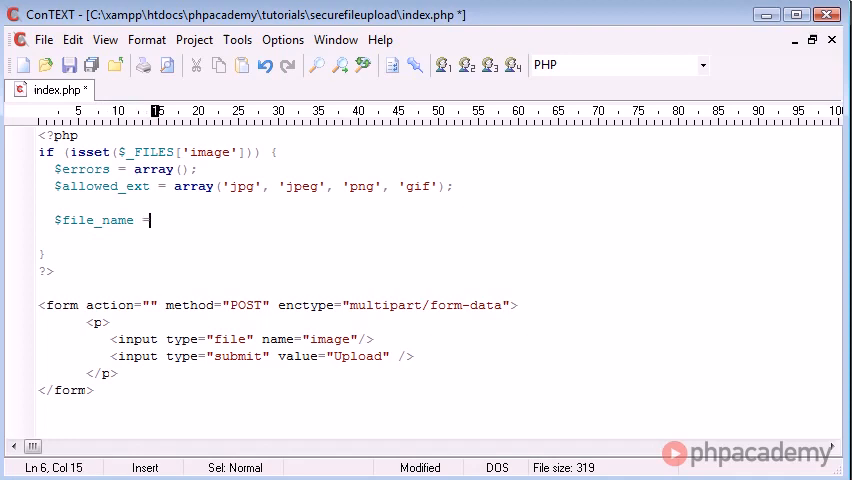
pyautogui.write('$file')
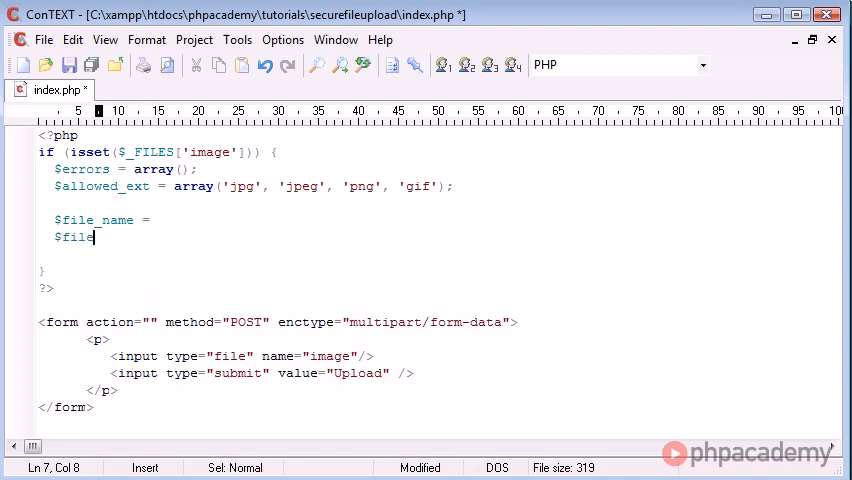
pyautogui.write('_ext =')
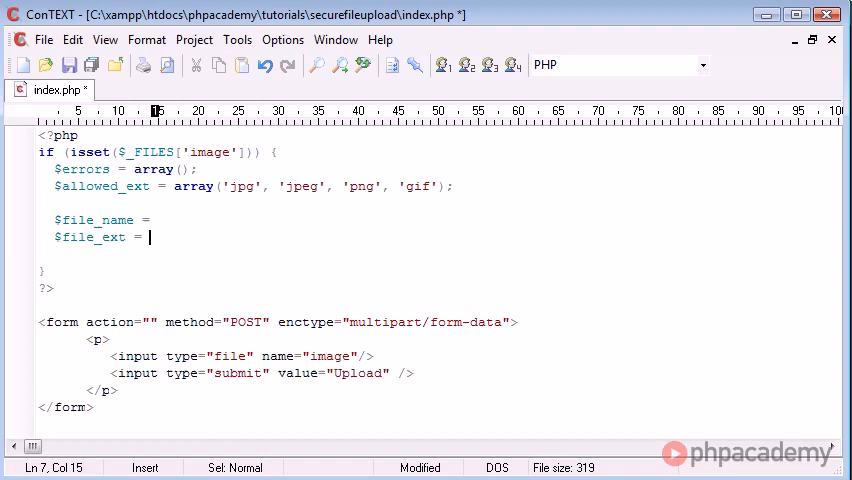
pyautogui.click(88, 220)
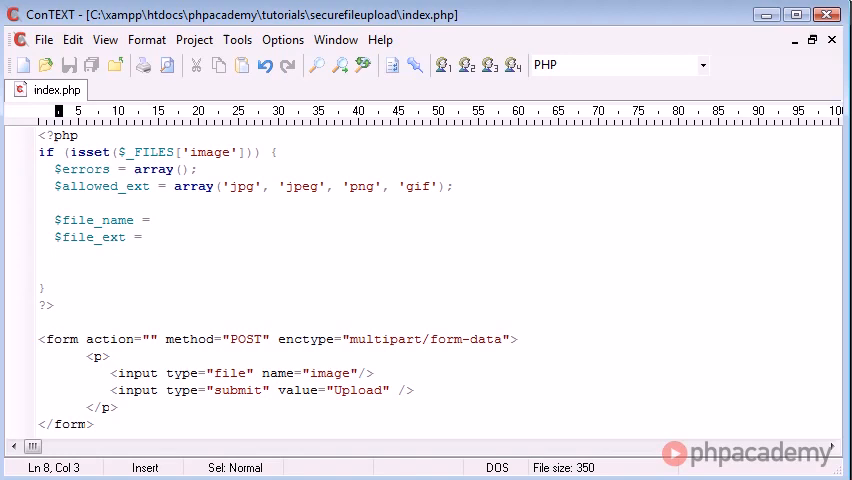
pyautogui.write('$file_size')
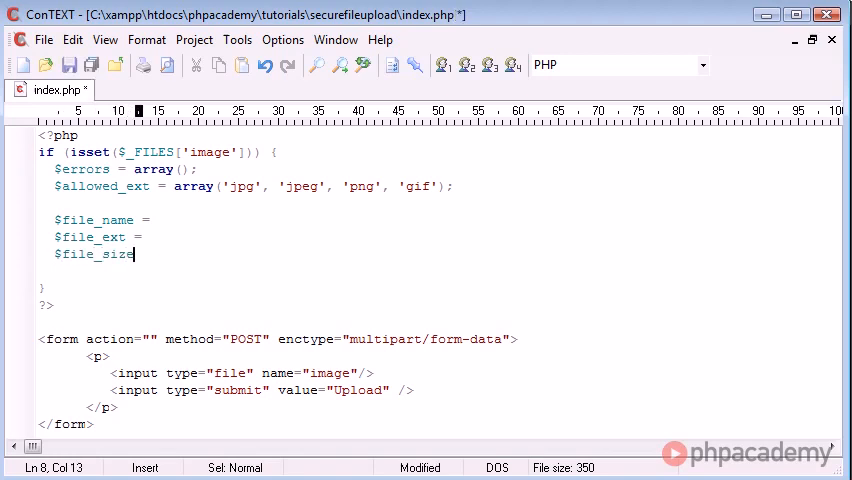
pyautogui.write('$file')
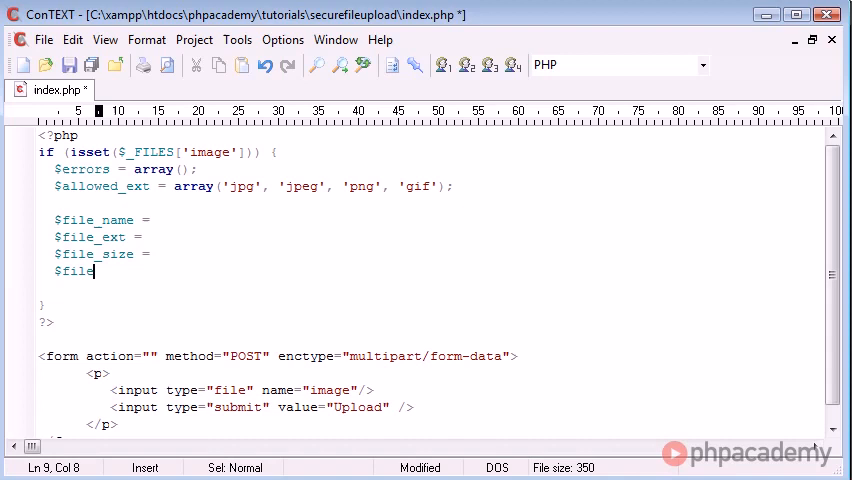
pyautogui.write('_tmp =')
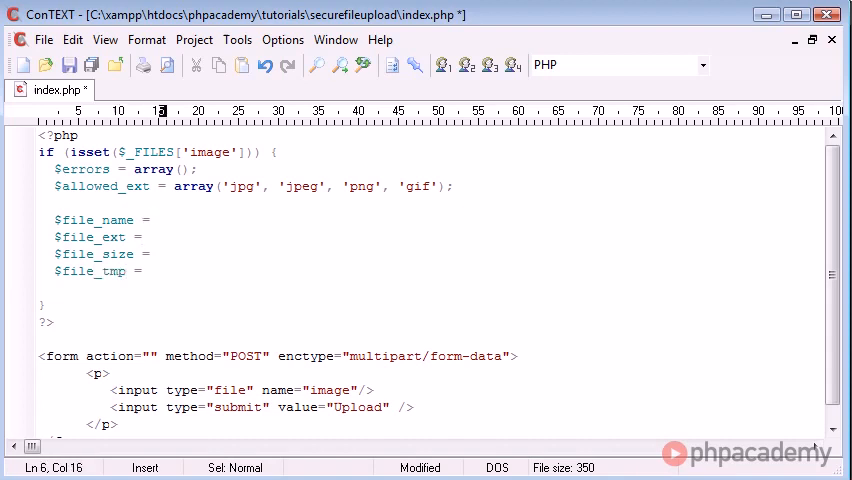
# Begin assigning $file_name from $_FILES['image'][].
pyautogui.write('$_FILES[]')
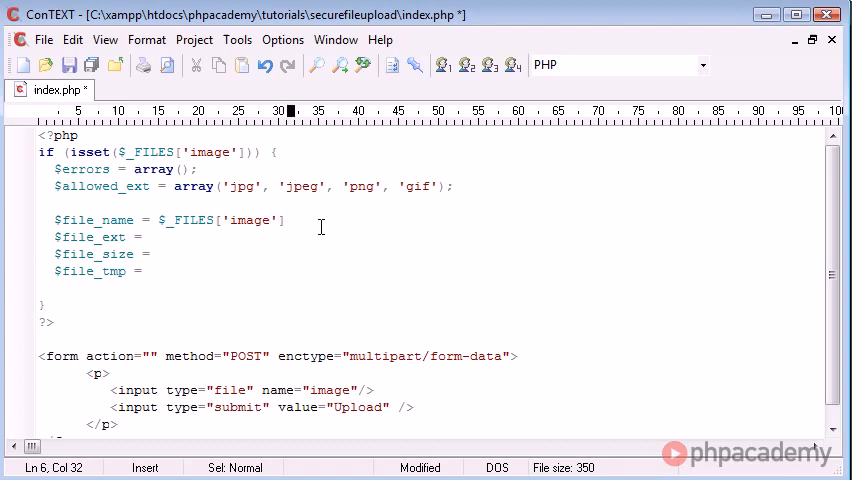
pyautogui.write('[];')
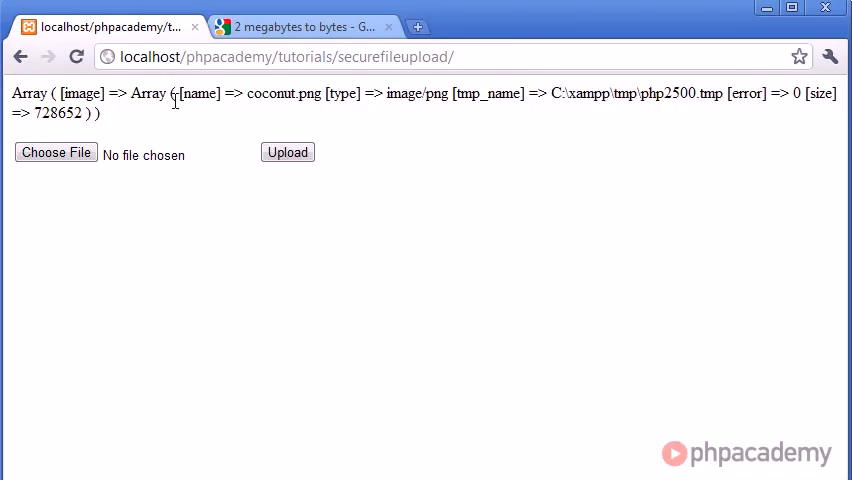
pyautogui.doubleClick(200, 92)
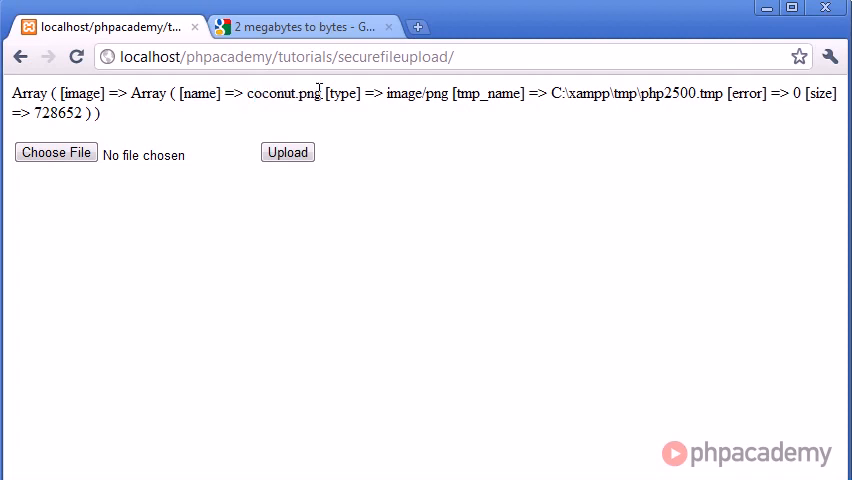
pyautogui.moveTo(88, 92)
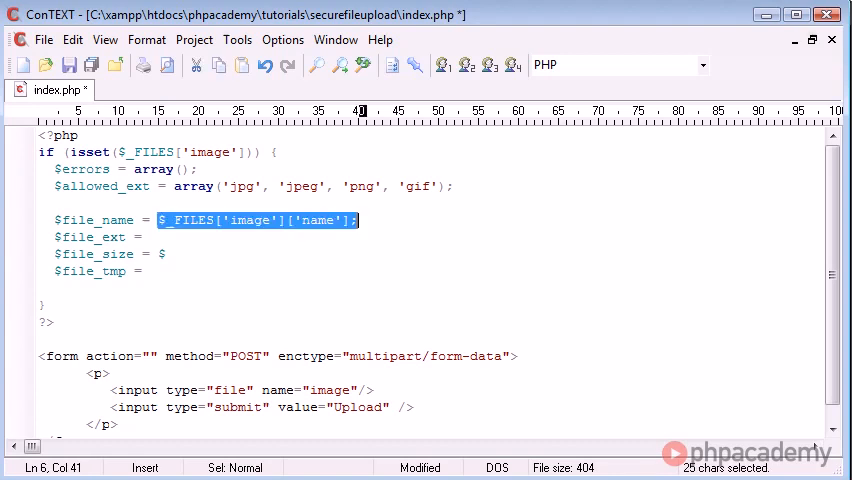
# Assign $file_name and $file_size from $_FILES['image'] name and size, and start a print_r at the top.
pyautogui.click(178, 252)
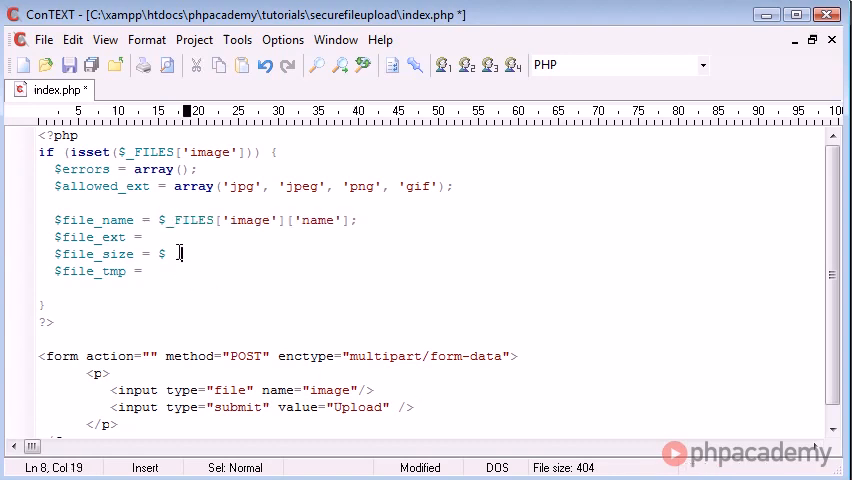
pyautogui.write("$_FILES['image']['name'];")
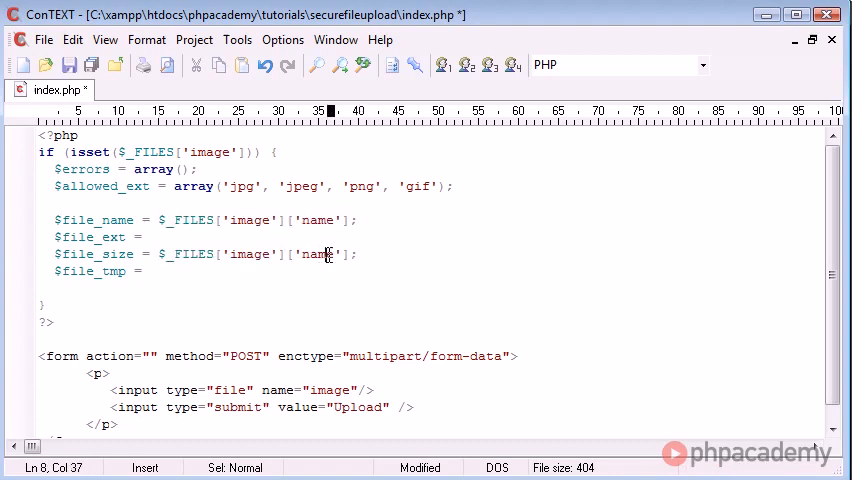
pyautogui.write('size')
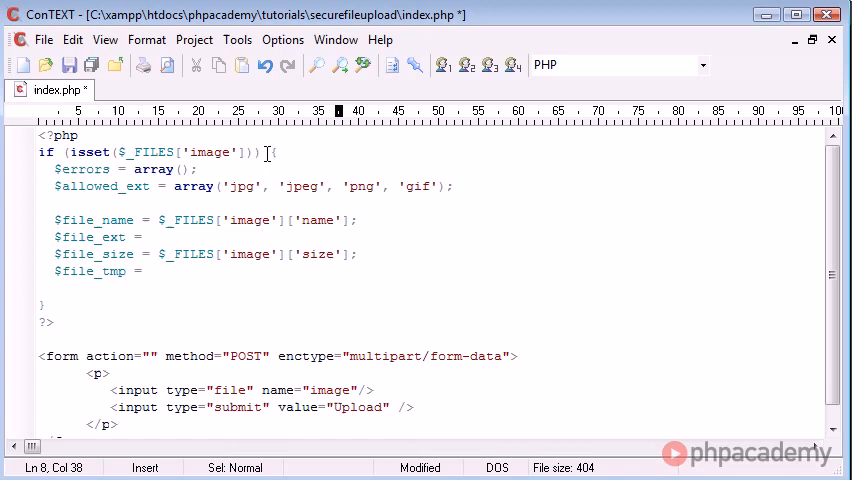
pyautogui.write('print_r($);')
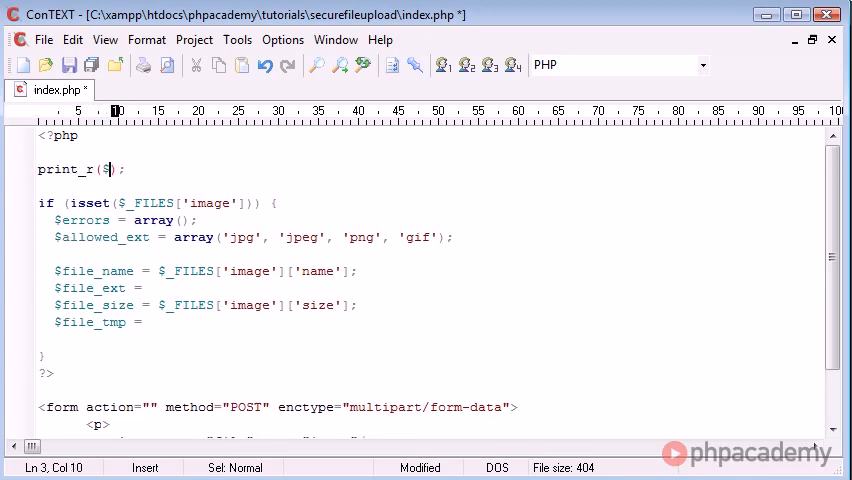
# Finish print_r($_FILES) and check the tmp_name entry in the browser's dumped array.
pyautogui.write('_FILES')
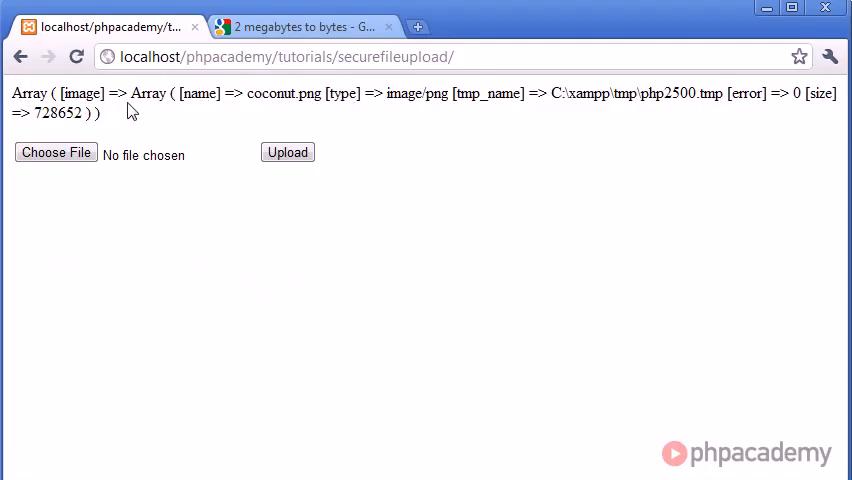
pyautogui.moveTo(198, 110)
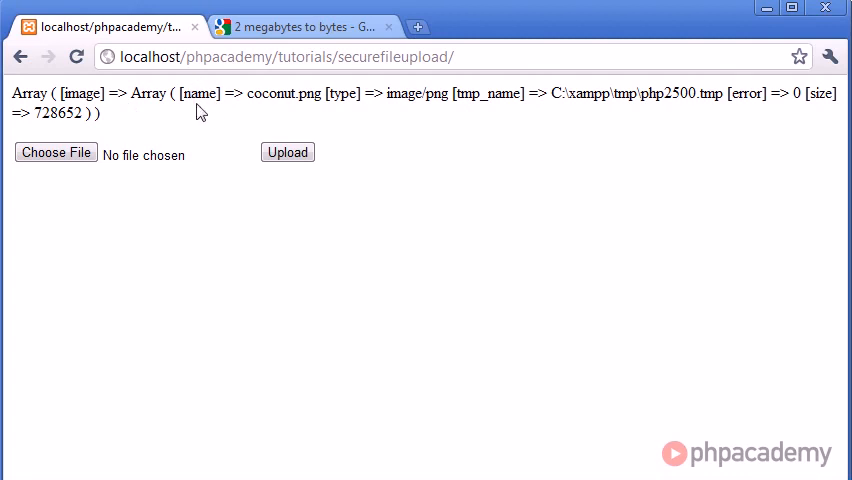
pyautogui.moveTo(388, 112)
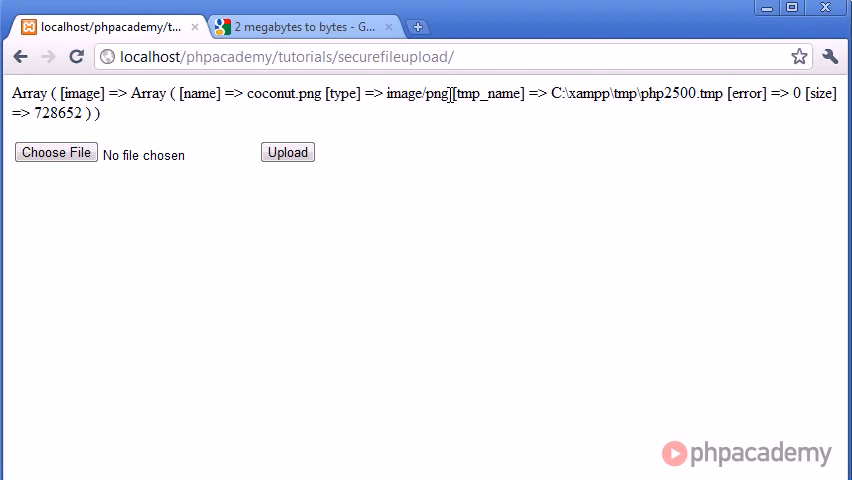
pyautogui.doubleClick(484, 94)
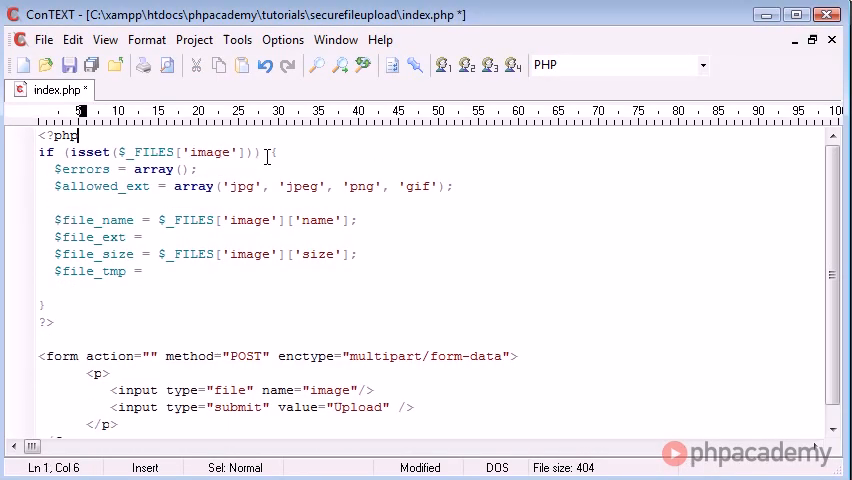
# Assign $file_tmp from $_FILES['image']['tmp_name'] and start the $file_ext value with 'php'.
pyautogui.click(144, 272)
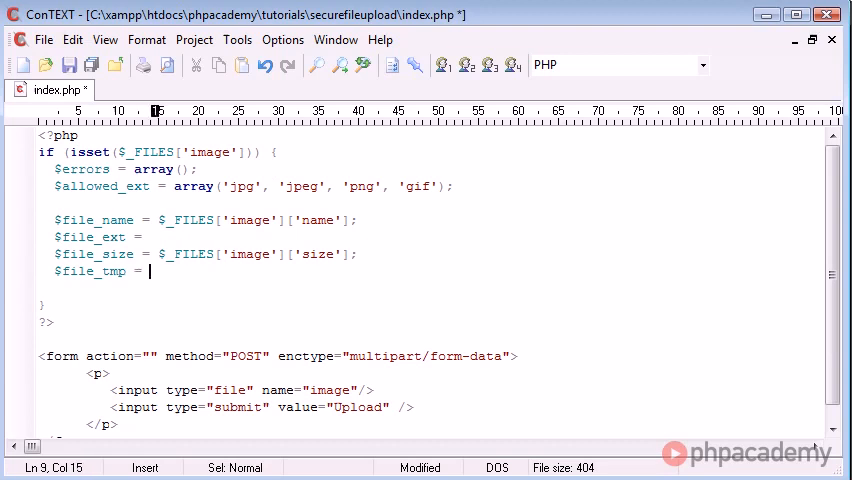
pyautogui.write("$_FILES['image']['tmp_name'];")
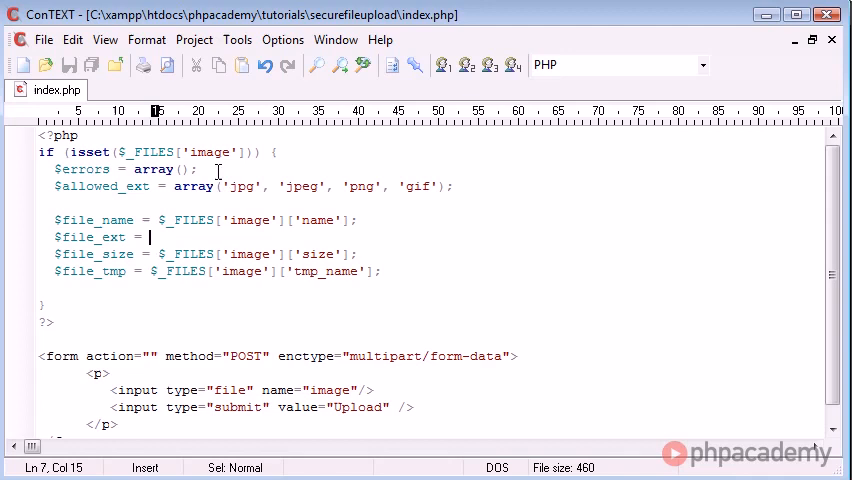
pyautogui.moveTo(224, 186); pyautogui.dragTo(438, 186)
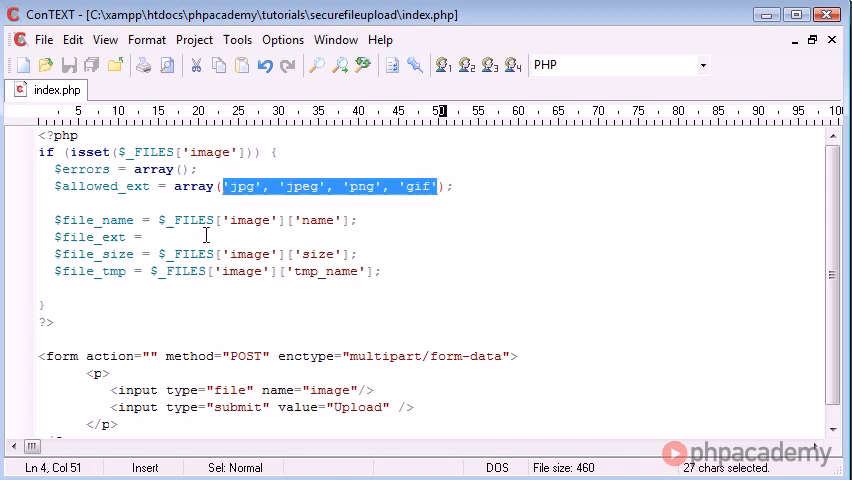
pyautogui.click(150, 236)
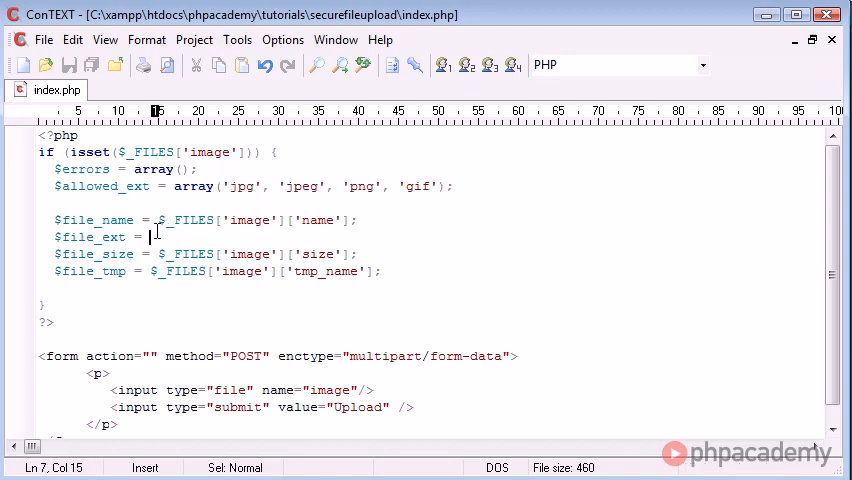
pyautogui.write("''")
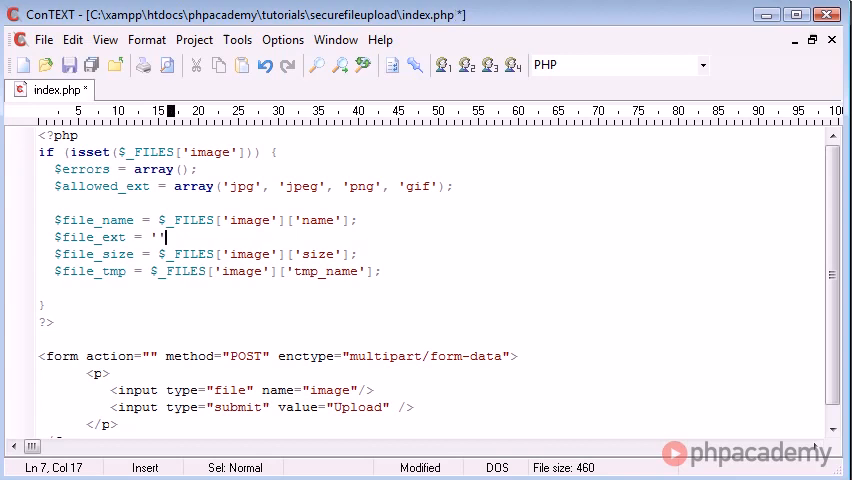
pyautogui.write('php')
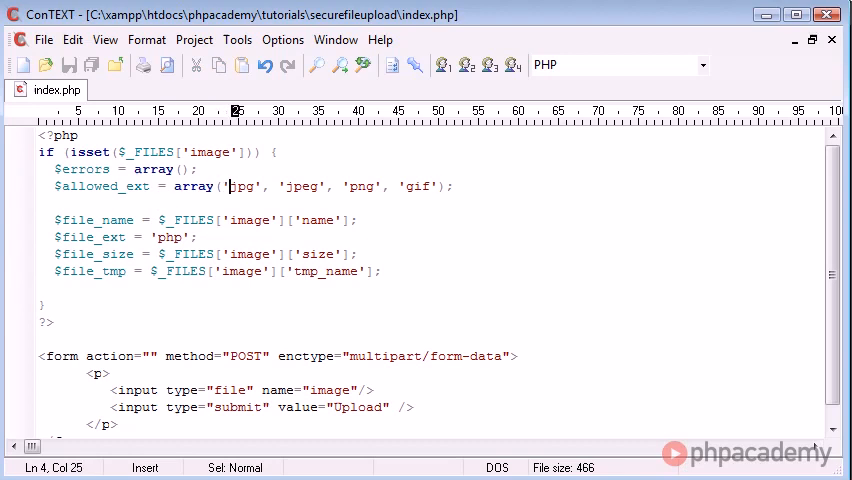
# Rework $file_ext into explode('.', $file_name) to split the name on dots.
pyautogui.moveTo(228, 186); pyautogui.dragTo(438, 186)
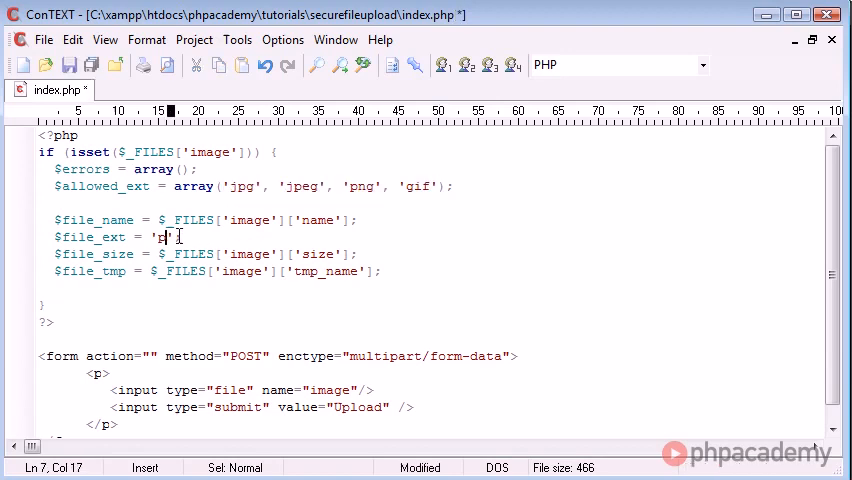
pyautogui.write('hp')
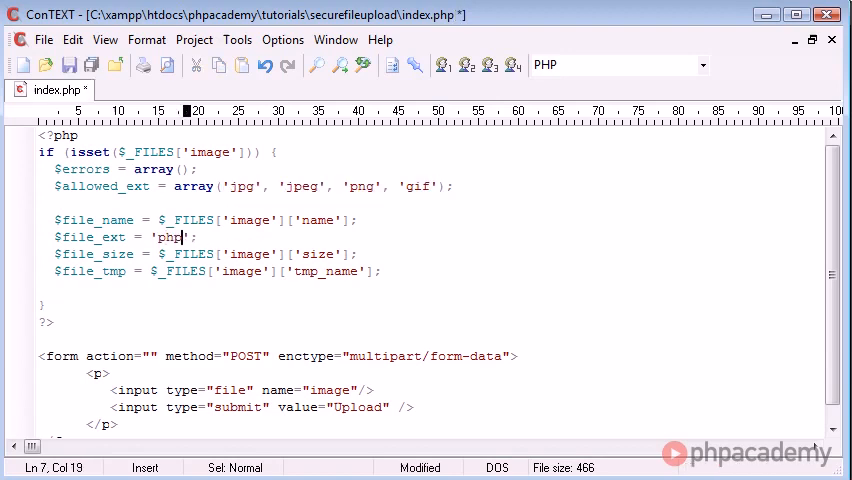
pyautogui.write('jpg')
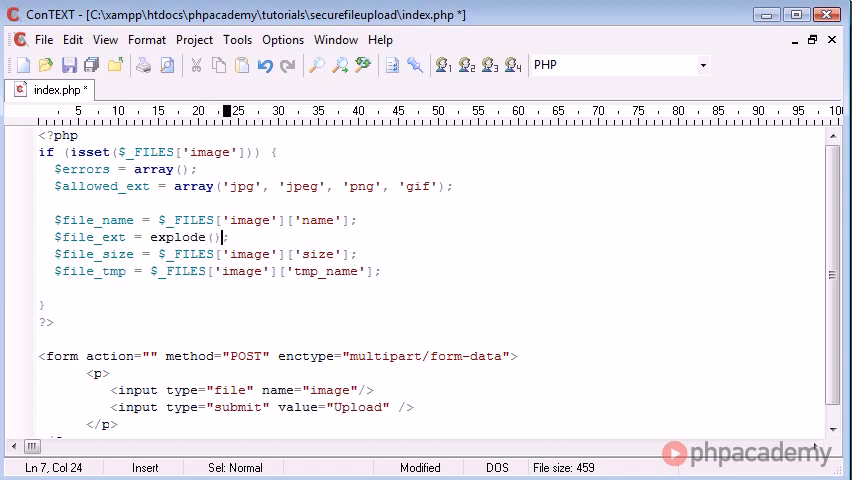
pyautogui.write("'',")
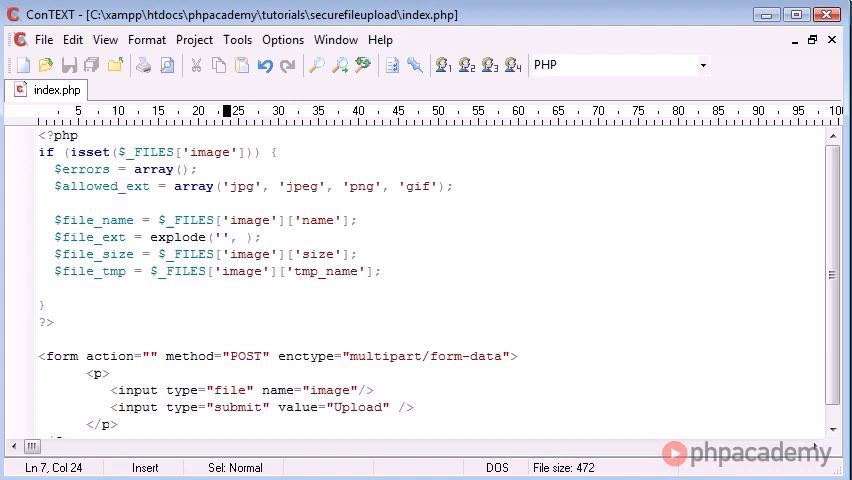
pyautogui.write('.')
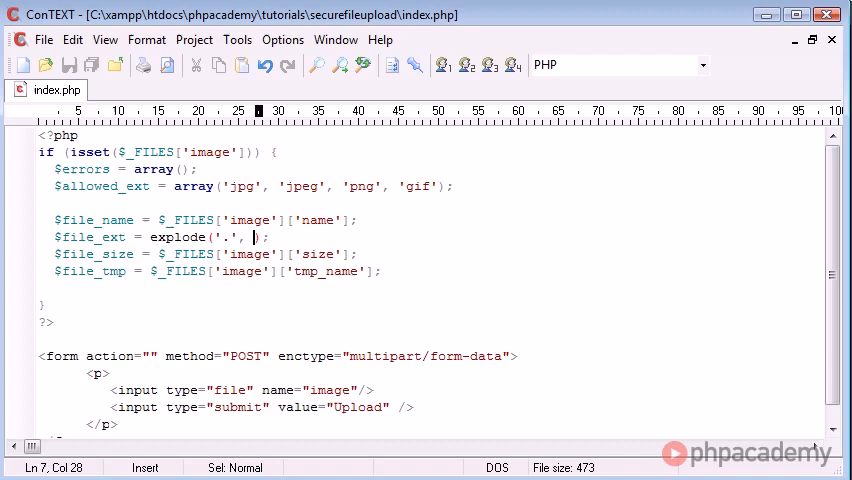
pyautogui.write('$file_nam')
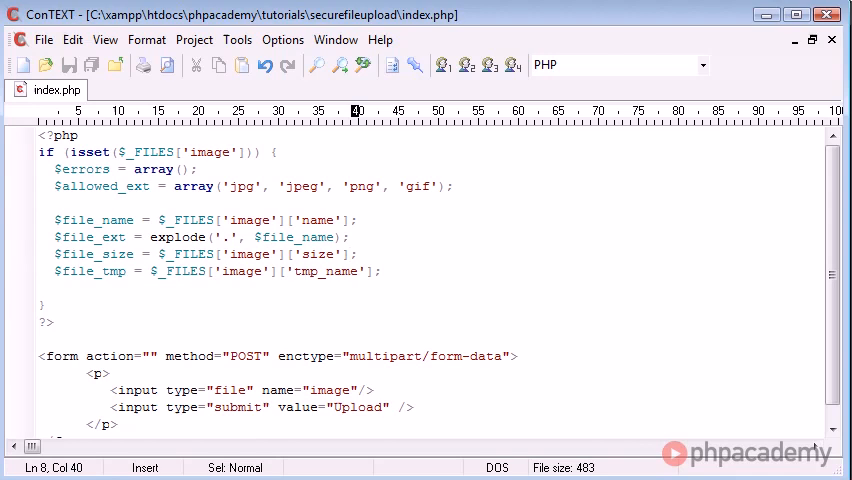
# Finish the explode call and add print_r($file_ext); below it for debugging.
pyautogui.write('ec')
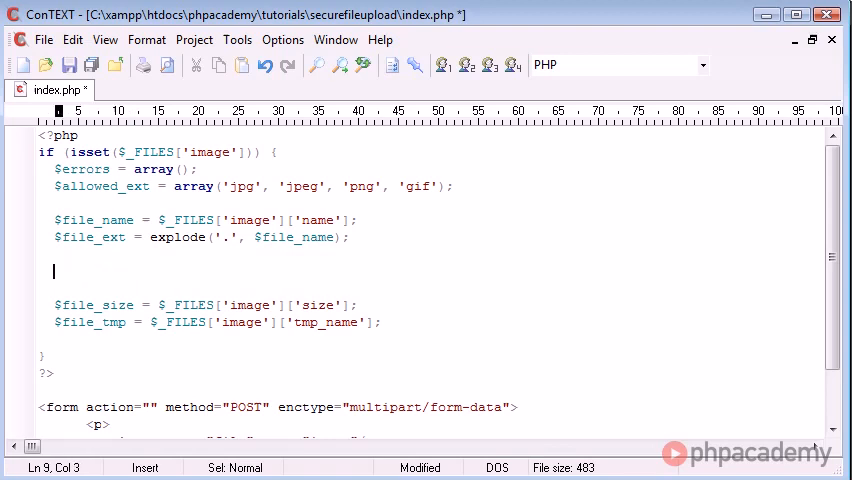
pyautogui.write('print_r();')
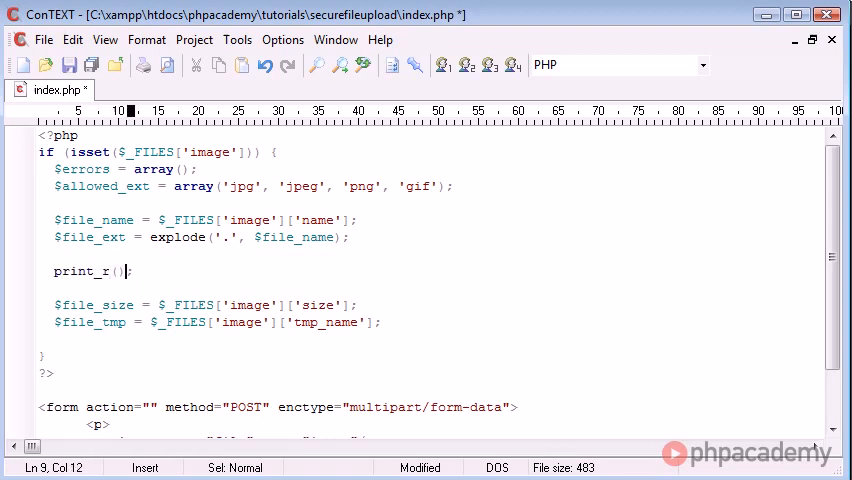
pyautogui.write('$file_ext')
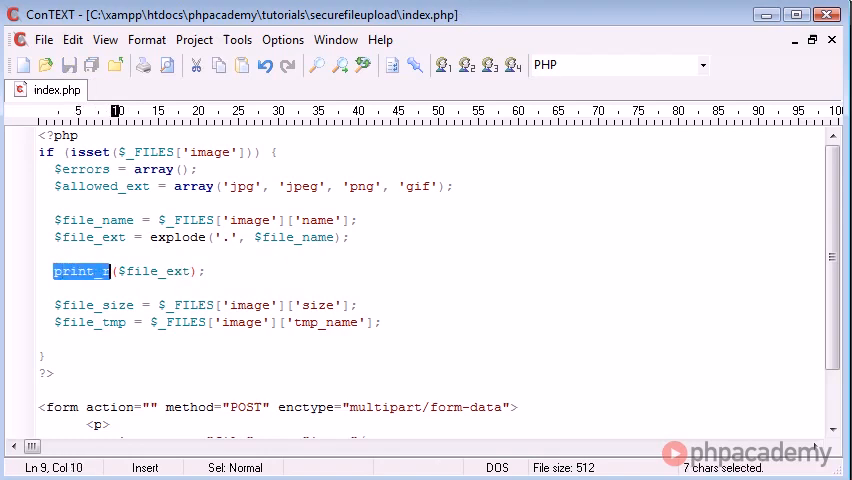
pyautogui.click(148, 236)
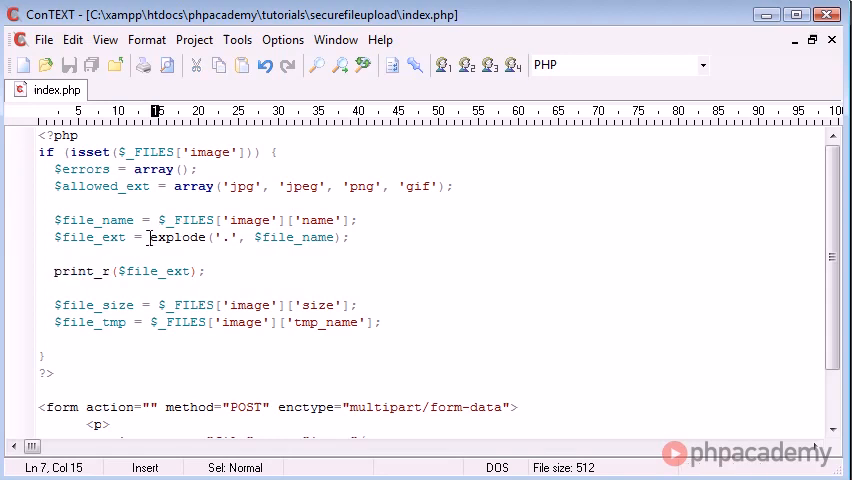
pyautogui.moveTo(148, 236); pyautogui.dragTo(352, 236)
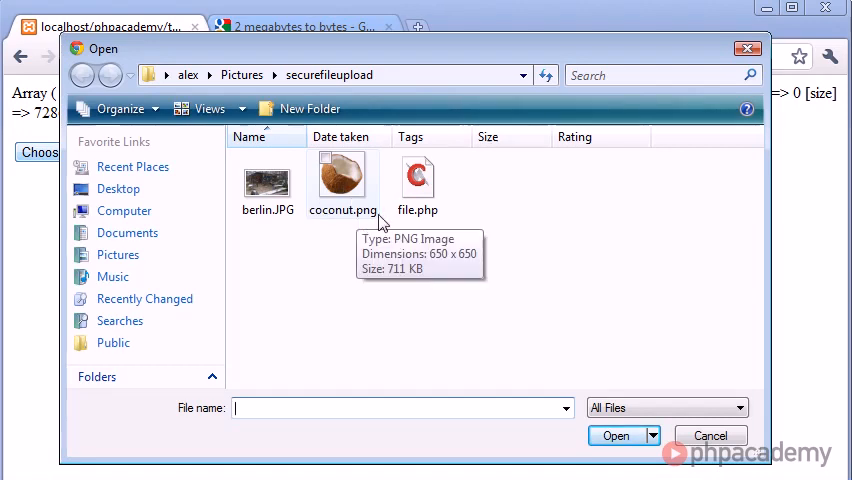
pyautogui.moveTo(330, 222)
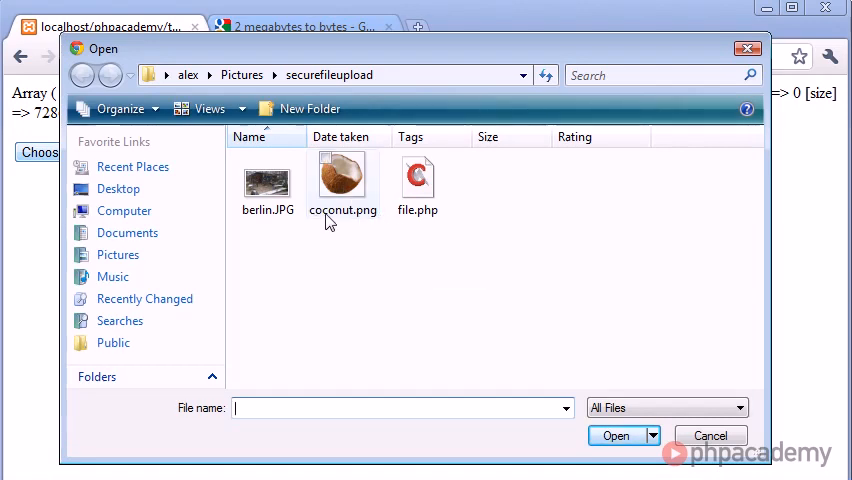
pyautogui.moveTo(360, 210)
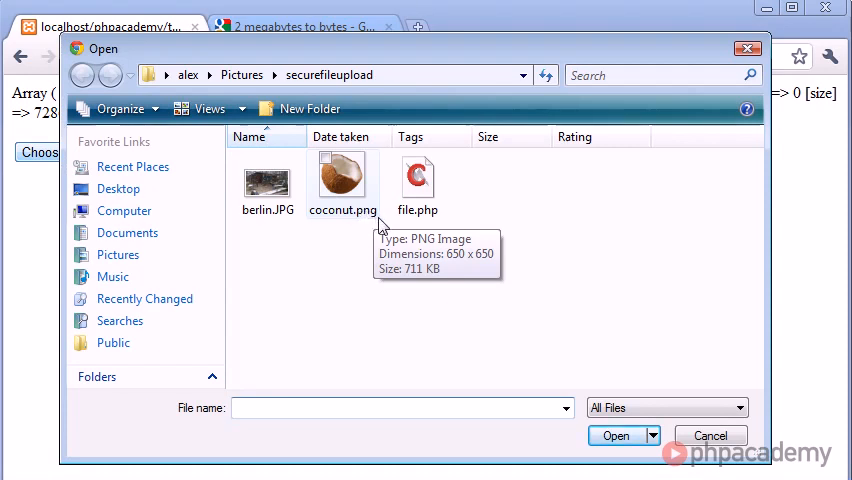
pyautogui.moveTo(616, 364)
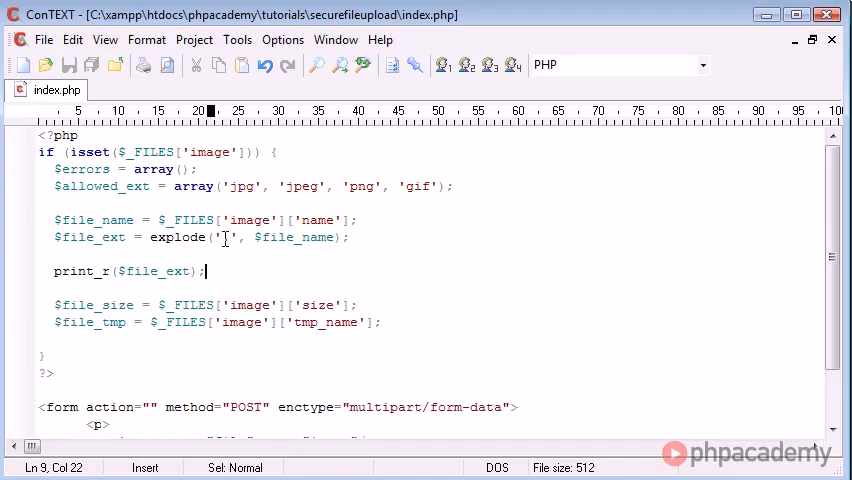
# Upload coconut.png and read the printed array showing coconut and png.
pyautogui.write('.')
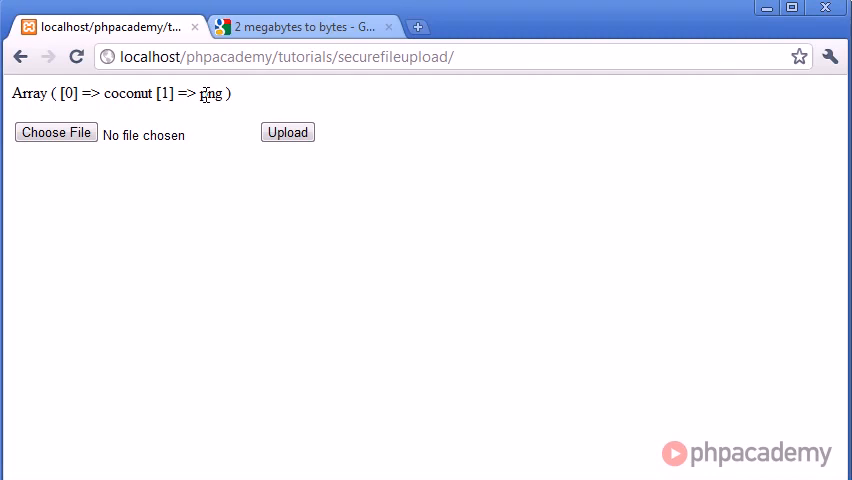
pyautogui.doubleClick(214, 96)
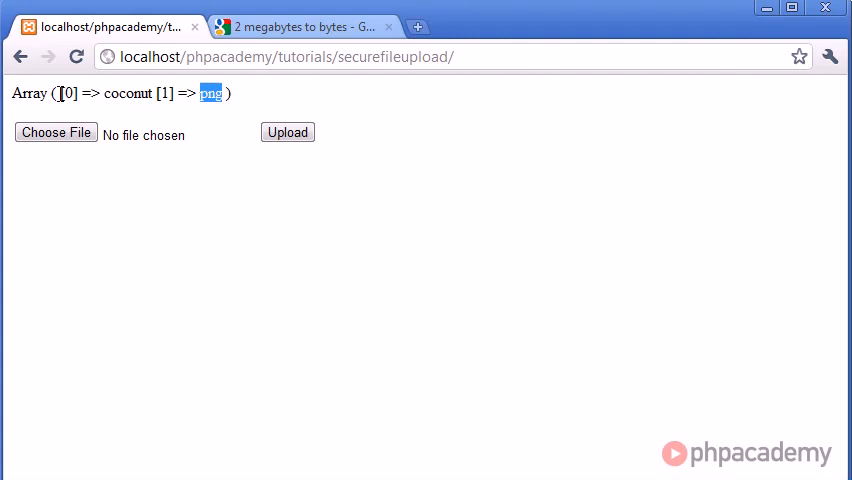
pyautogui.moveTo(256, 100)
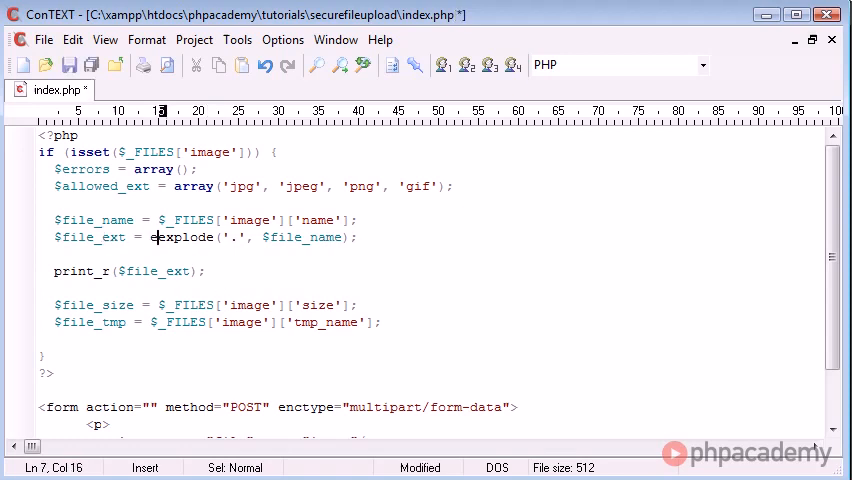
# Wrap the explode call in end() so $file_ext keeps only the last piece.
pyautogui.write('end(')
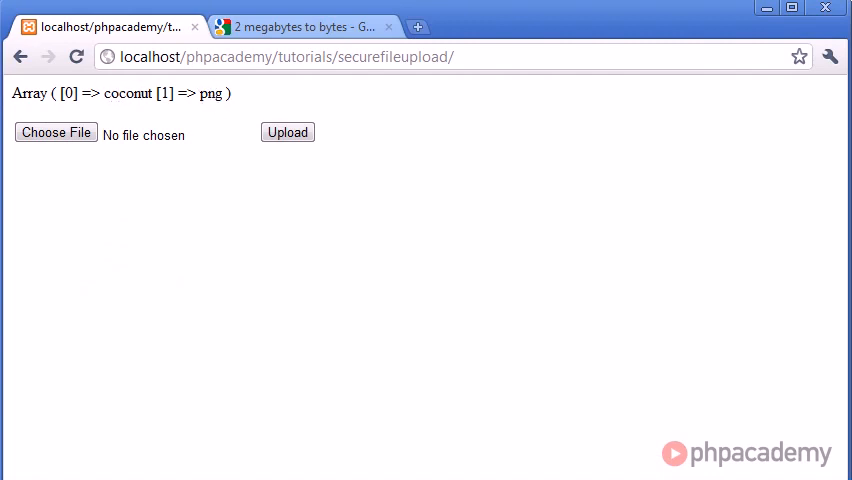
# Rerun the coconut.png upload and confirm only png is printed.
pyautogui.click(56, 132)
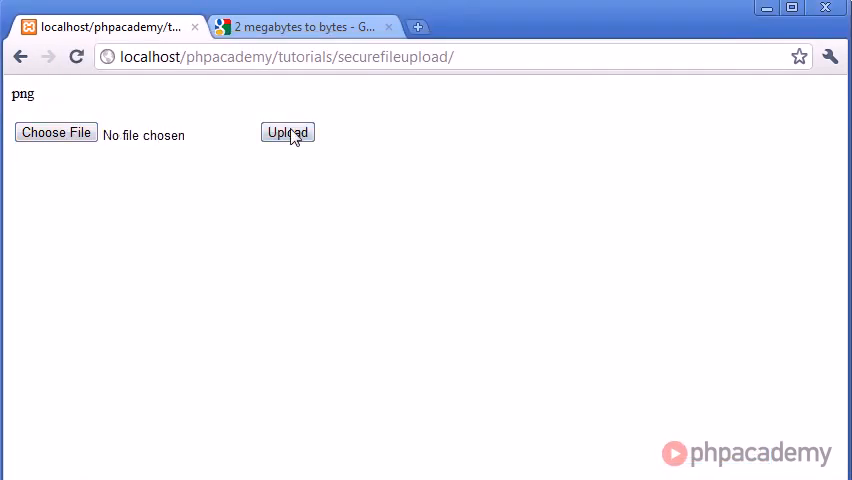
pyautogui.doubleClick(20, 96)
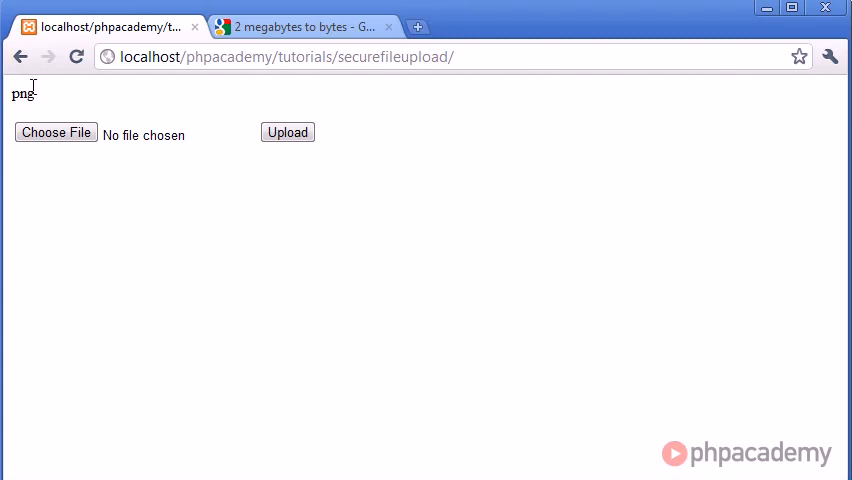
pyautogui.doubleClick(24, 98)
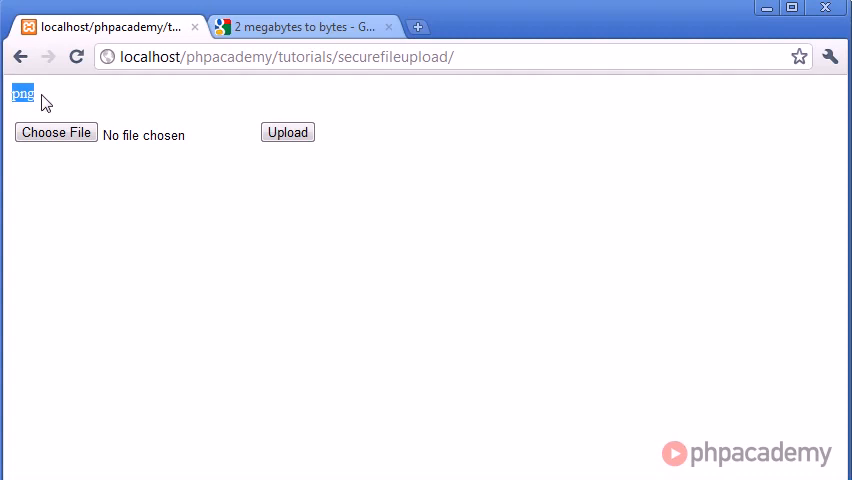
# Upload berlin.JPG and then file.php, printing JPG (uppercase) and php as extensions.
pyautogui.click(56, 132)
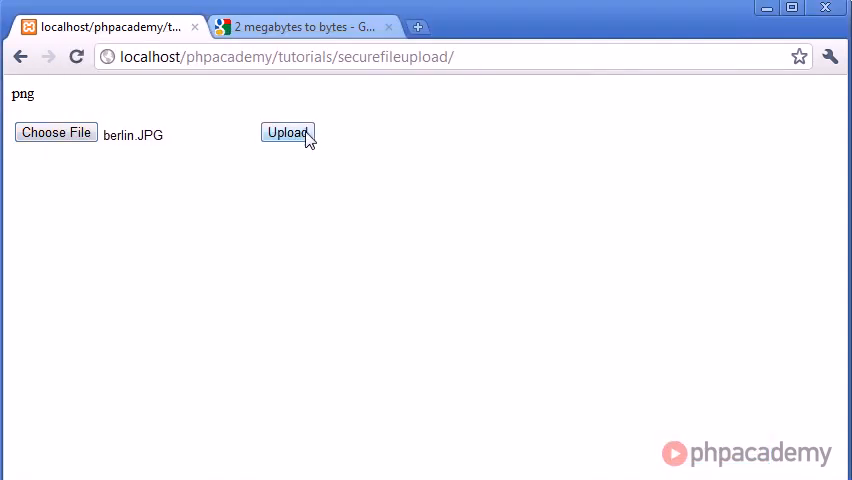
pyautogui.click(288, 132)
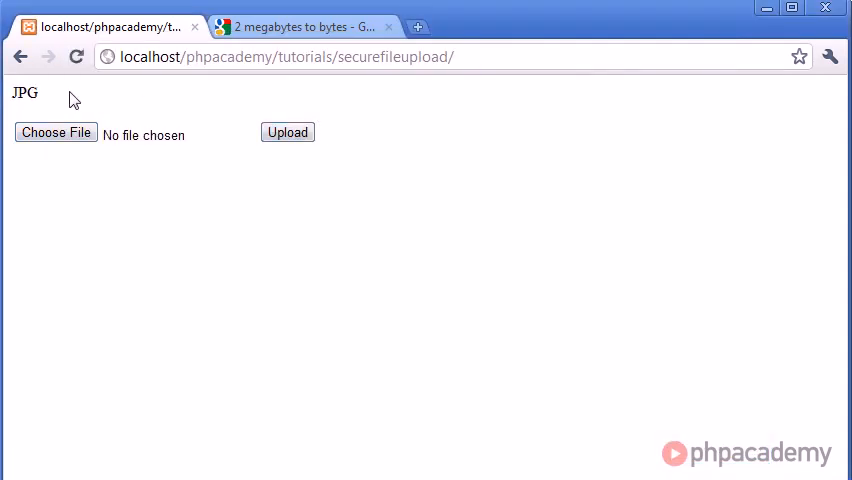
pyautogui.click(56, 132)
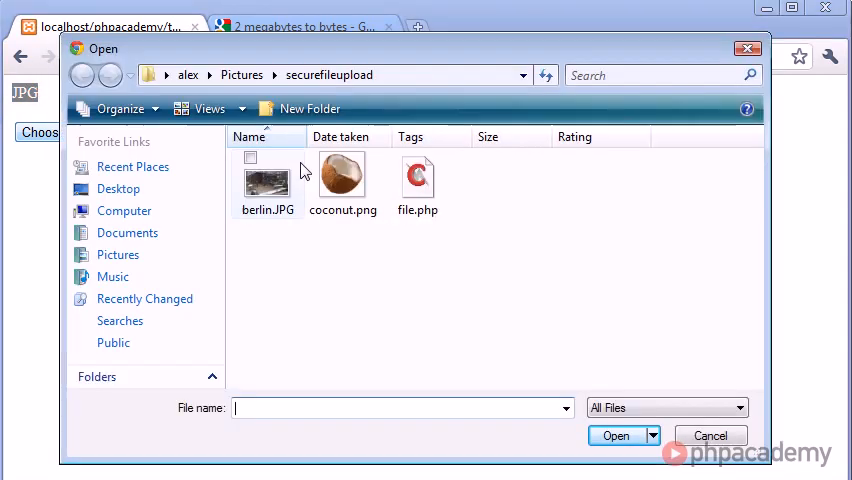
pyautogui.click(708, 436)
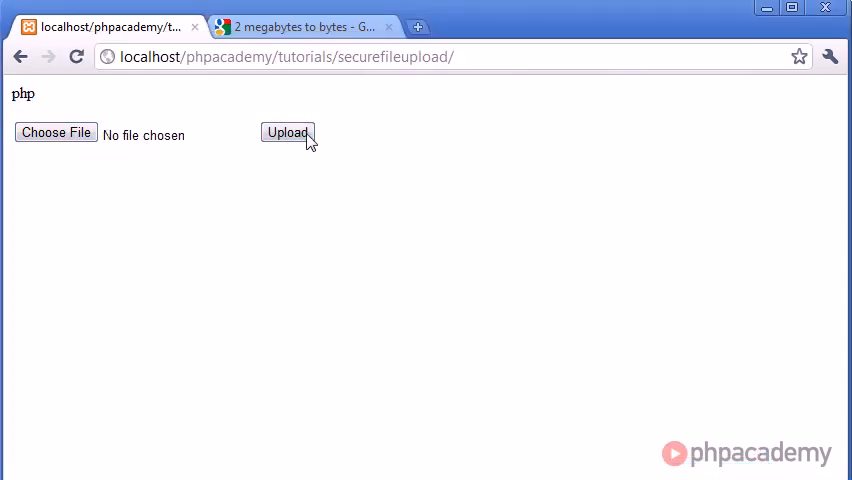
pyautogui.moveTo(68, 96)
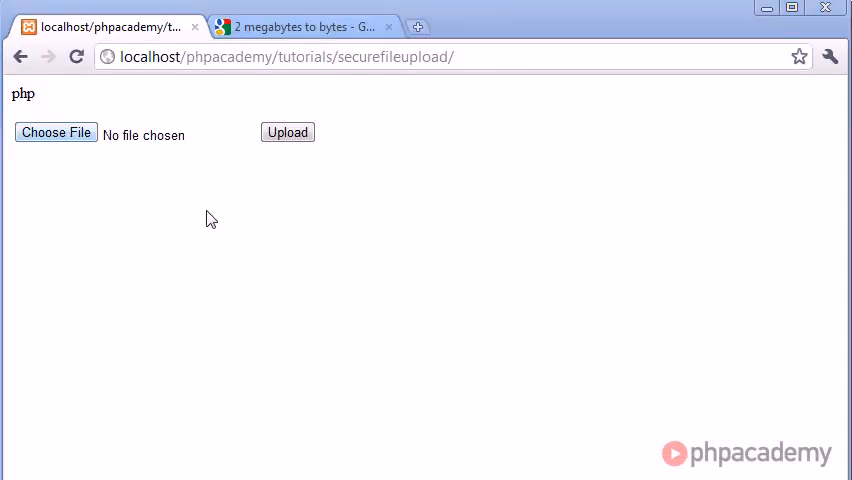
# Wrap end(explode(...)) in strtolower( ) so $file_ext is always lowercase.
pyautogui.click(56, 132)
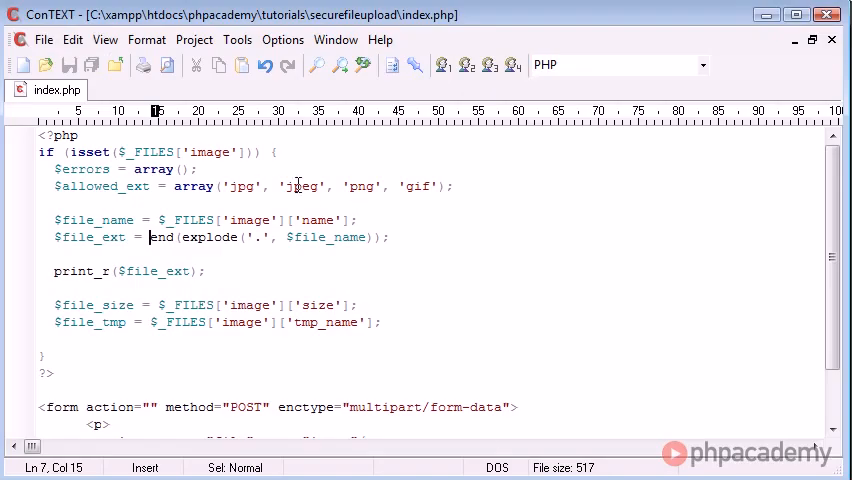
pyautogui.click(440, 188)
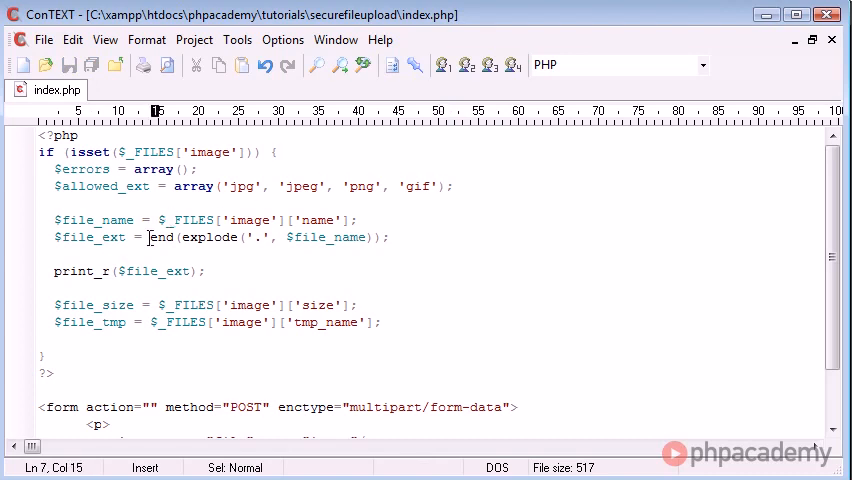
pyautogui.moveTo(148, 236); pyautogui.dragTo(390, 236)
pyautogui.write('strtolower')
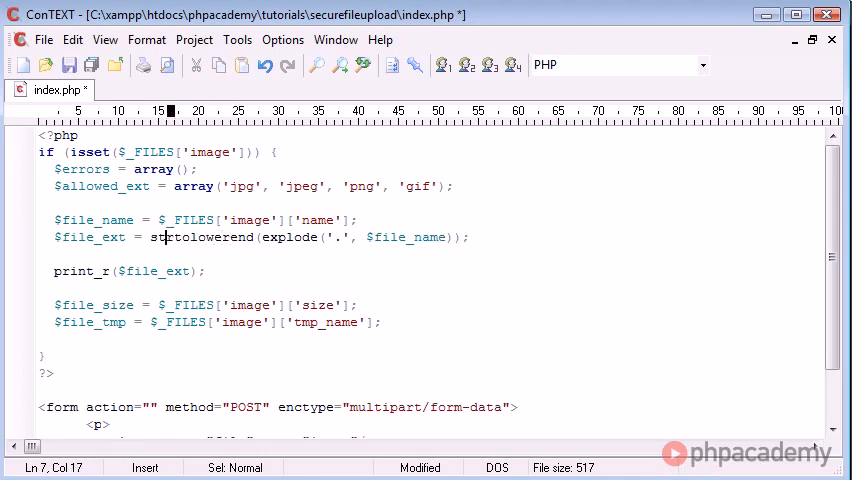
pyautogui.moveTo(184, 236); pyautogui.dragTo(228, 236)
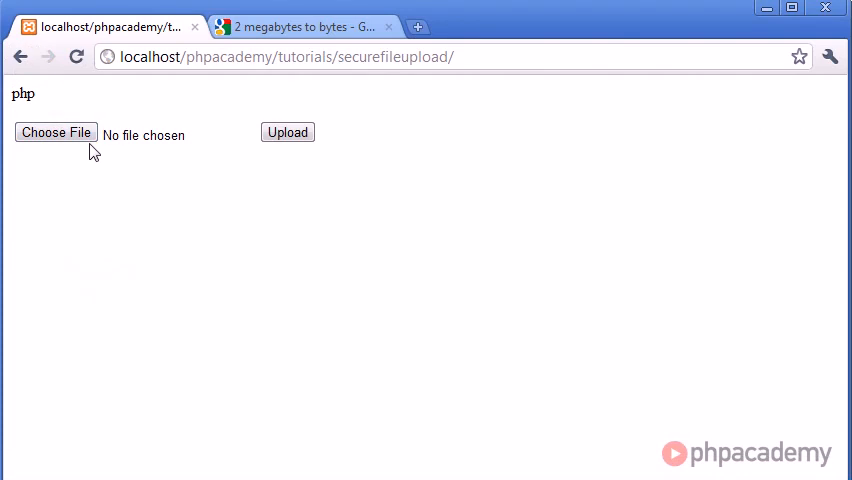
# Retest the upload form with coconut.png so the page echoes the lowercase extension png.
pyautogui.click(56, 132)
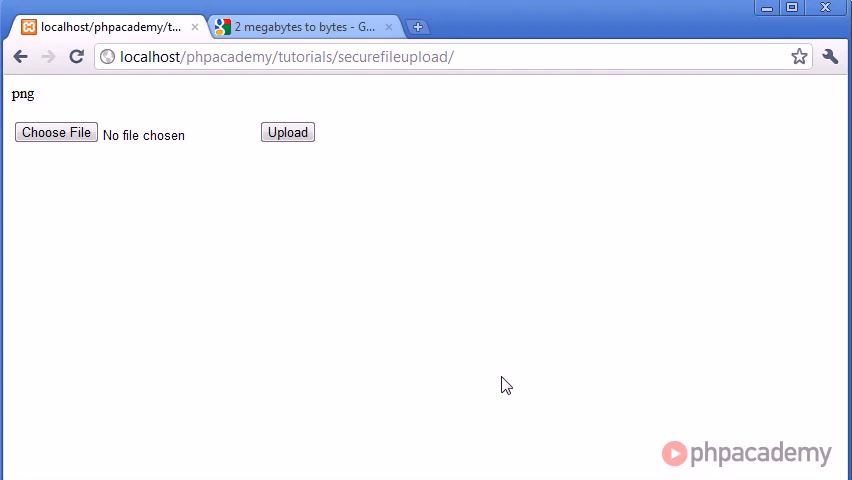
pyautogui.click(56, 132)
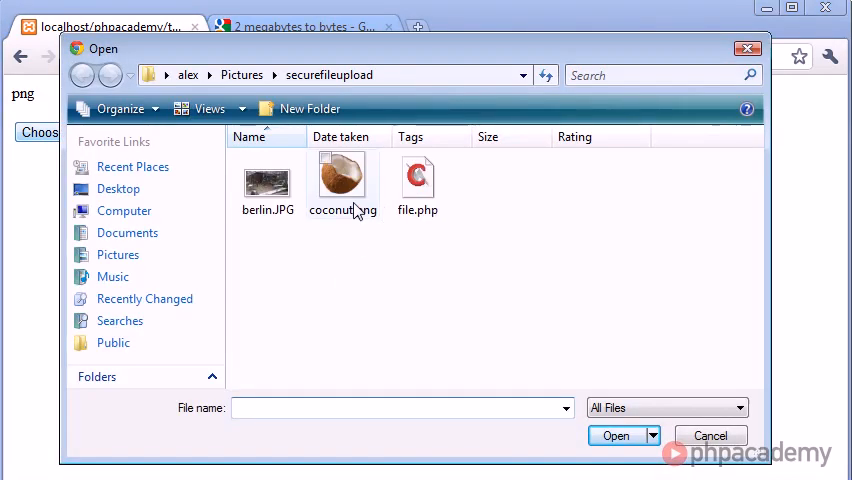
pyautogui.click(710, 436)
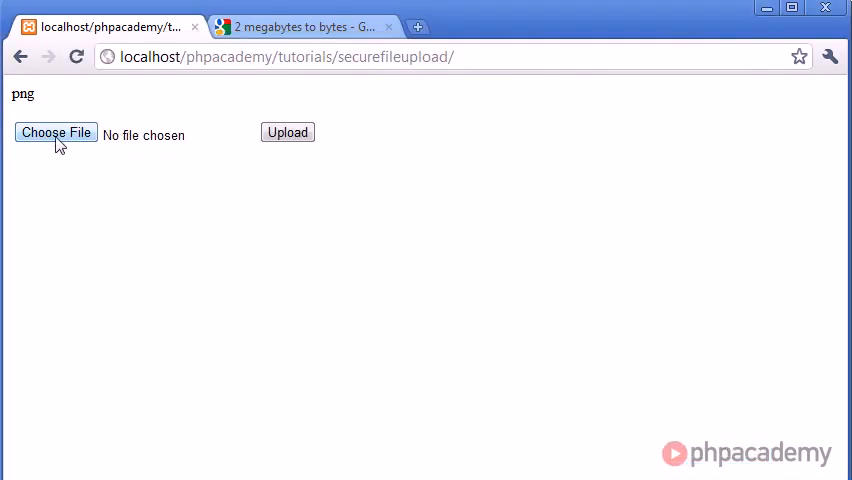
pyautogui.click(56, 132)
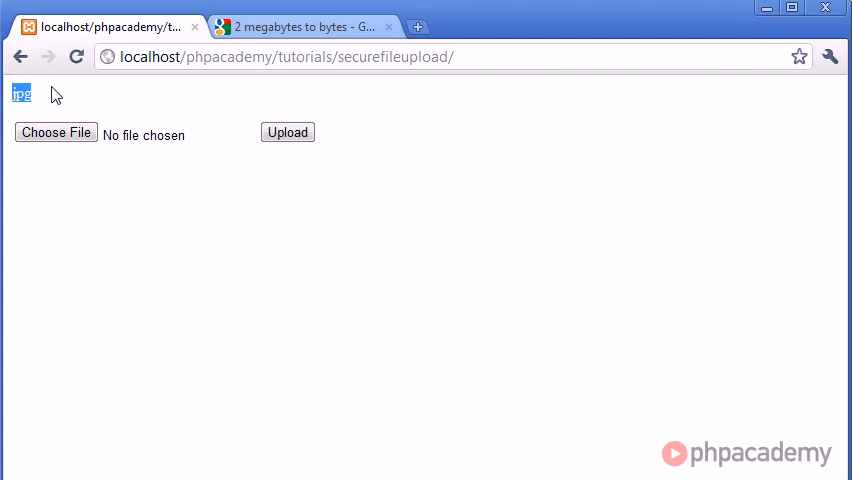
pyautogui.moveTo(28, 92)
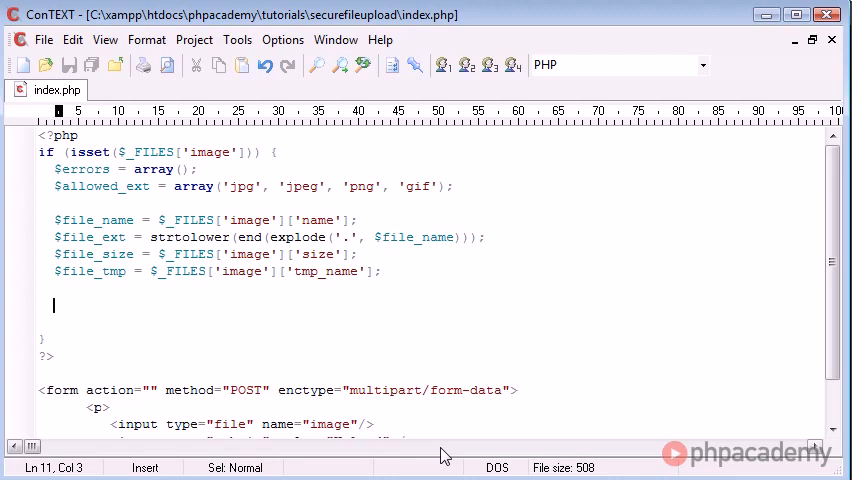
# Write if (in_array($file_ext, $allowed_ext) === false) { below the $file_tmp line.
pyautogui.write('if () {')
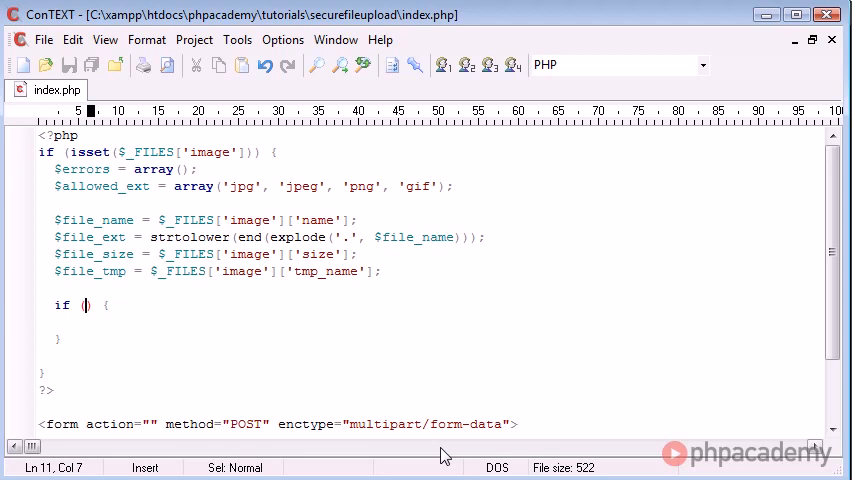
pyautogui.write('in_array(')
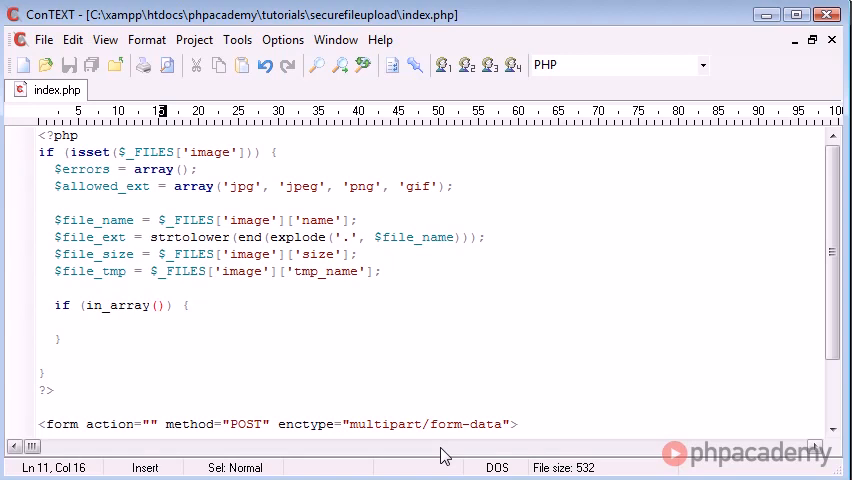
pyautogui.moveTo(178, 236)
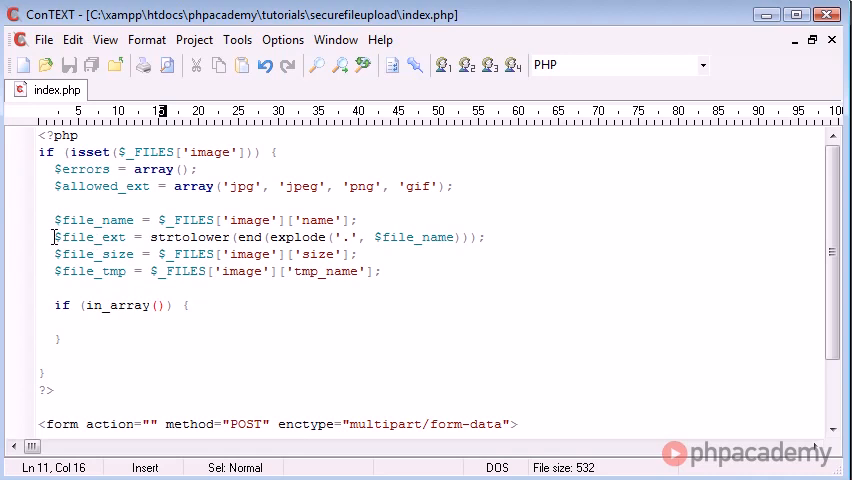
pyautogui.doubleClick(88, 236)
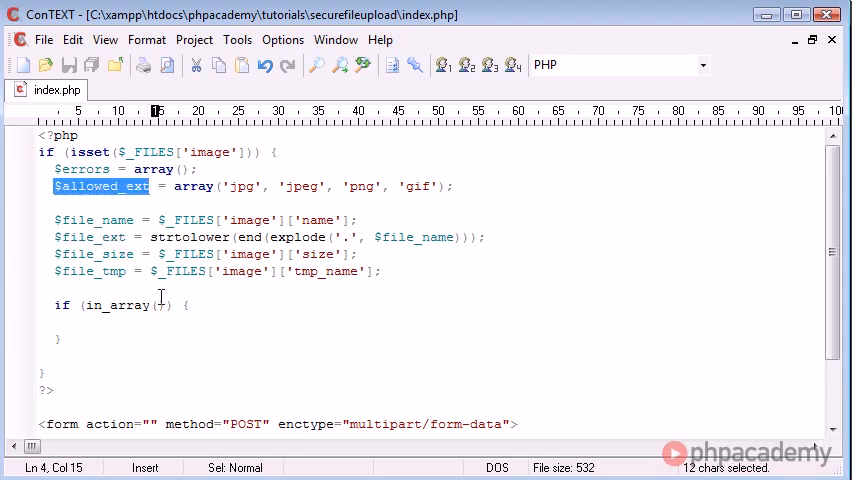
pyautogui.write('$file')
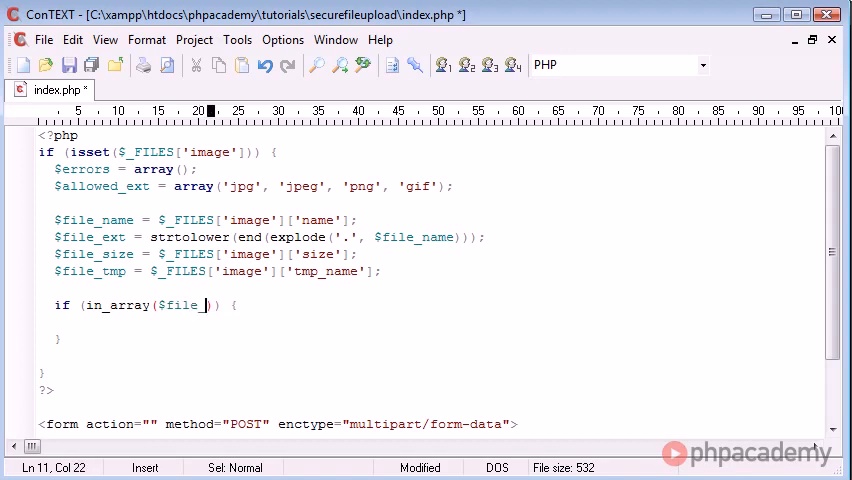
pyautogui.write('_ext, $allowed_ext')
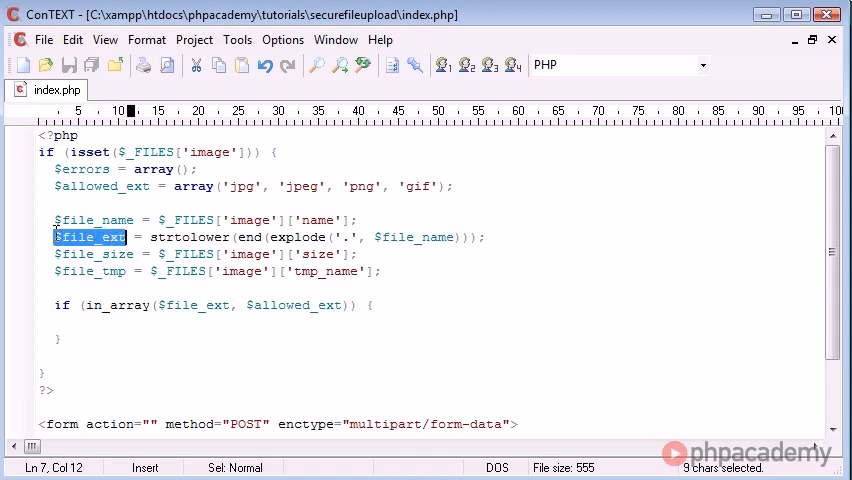
pyautogui.moveTo(188, 312)
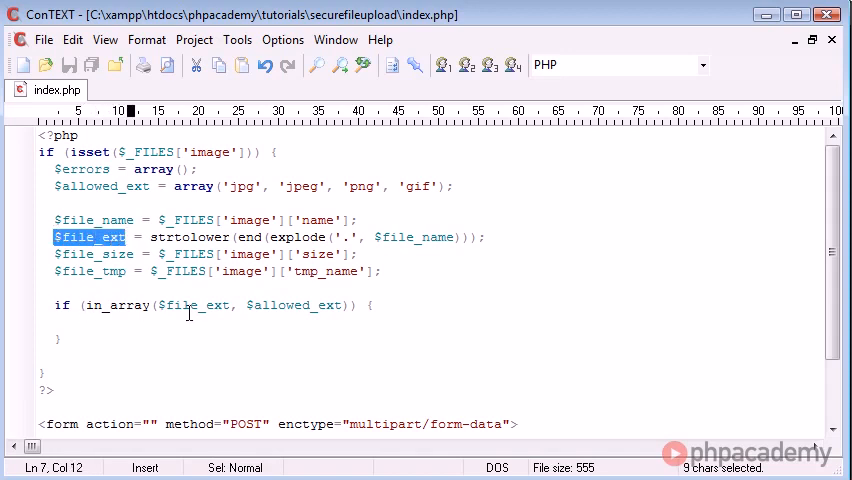
pyautogui.moveTo(260, 236)
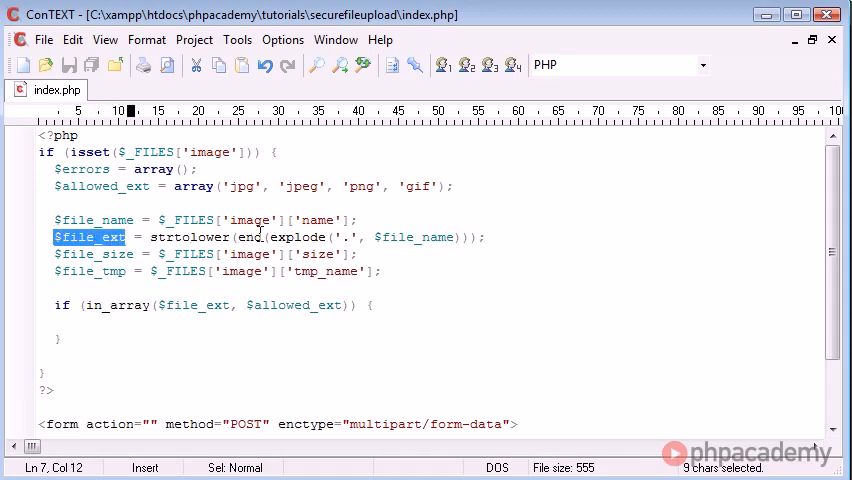
pyautogui.moveTo(204, 194)
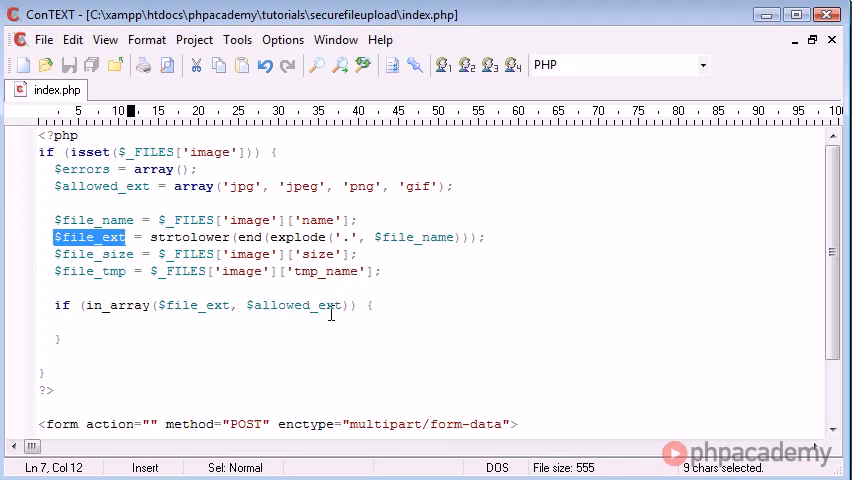
pyautogui.moveTo(88, 304); pyautogui.dragTo(354, 304)
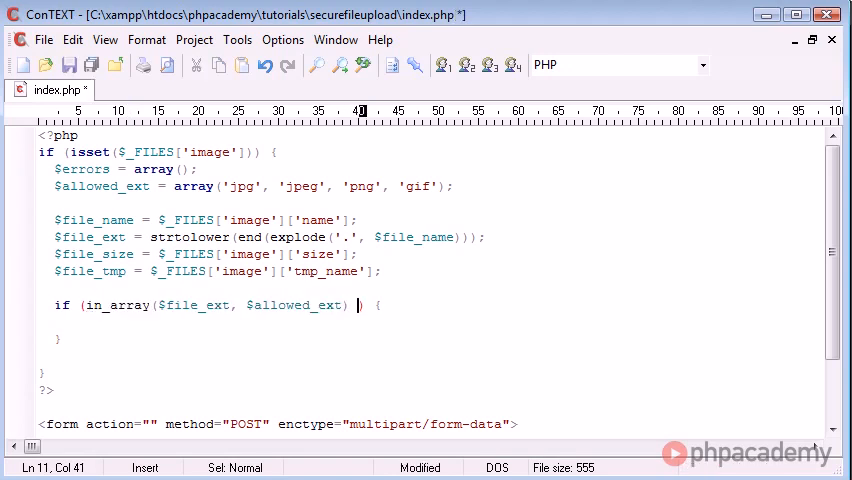
pyautogui.write('!== false')
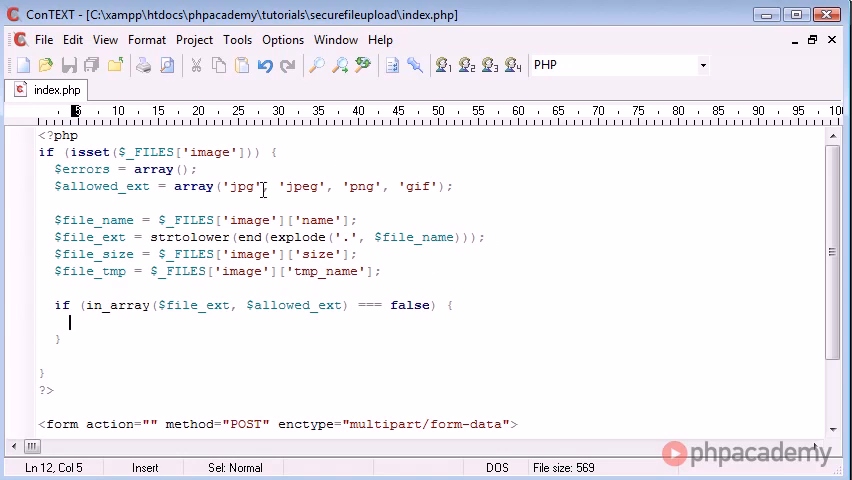
pyautogui.moveTo(300, 186)
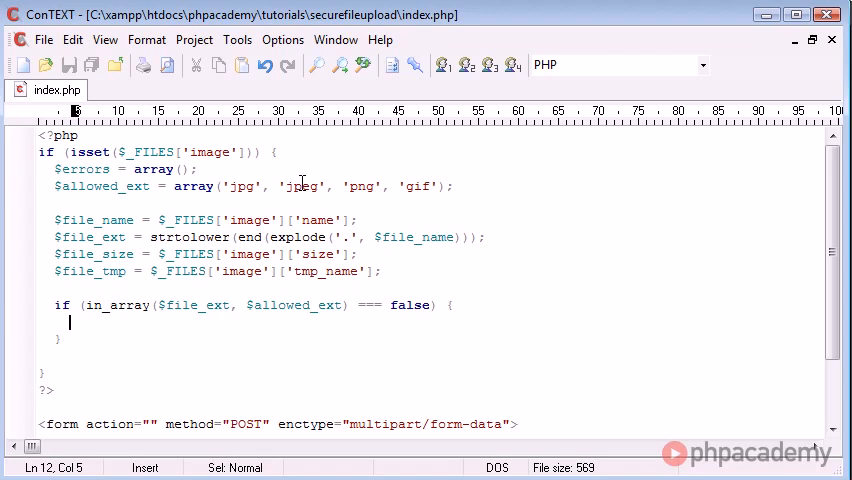
# Push $errors[] = 'Extension not allowed'; inside the check and duplicate the block below.
pyautogui.write('$errors')
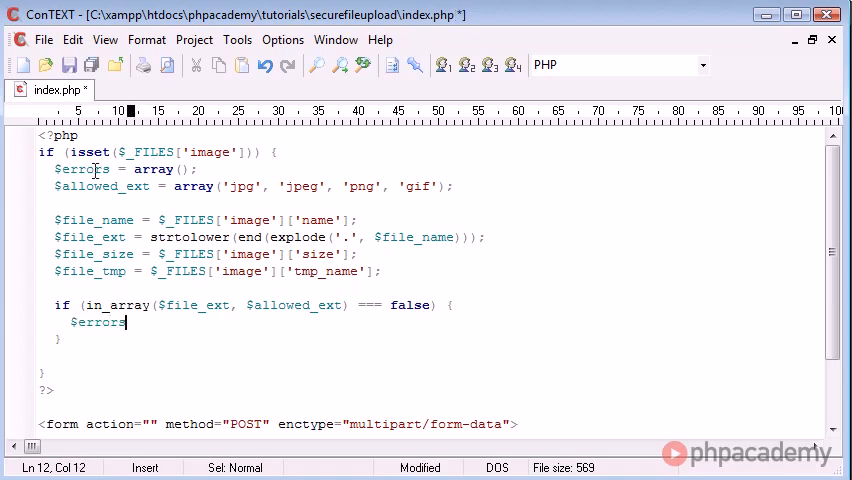
pyautogui.write('[] =')
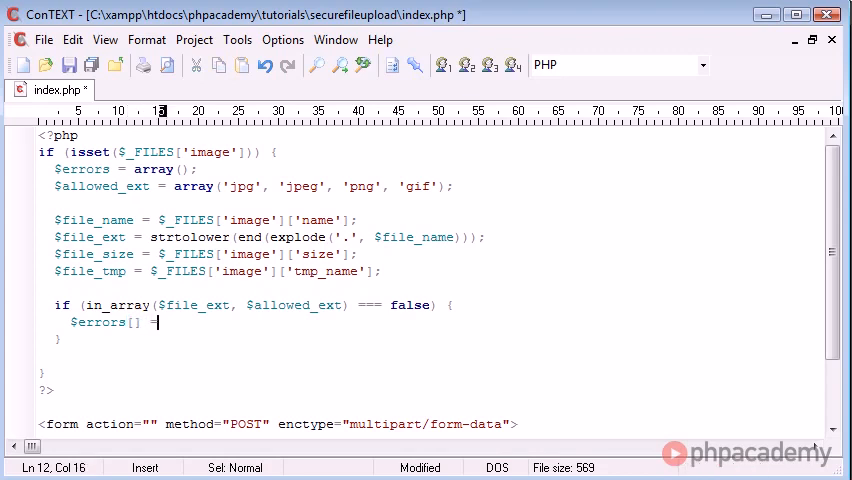
pyautogui.write("'E';")
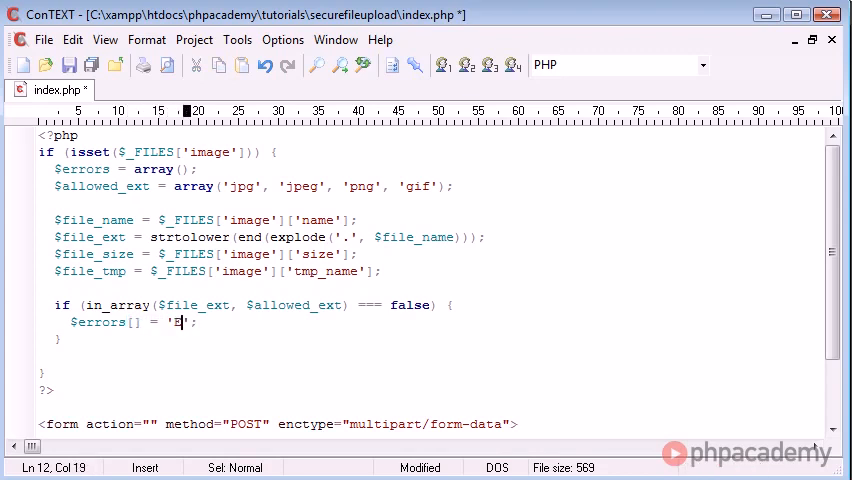
pyautogui.write('Extension not al')
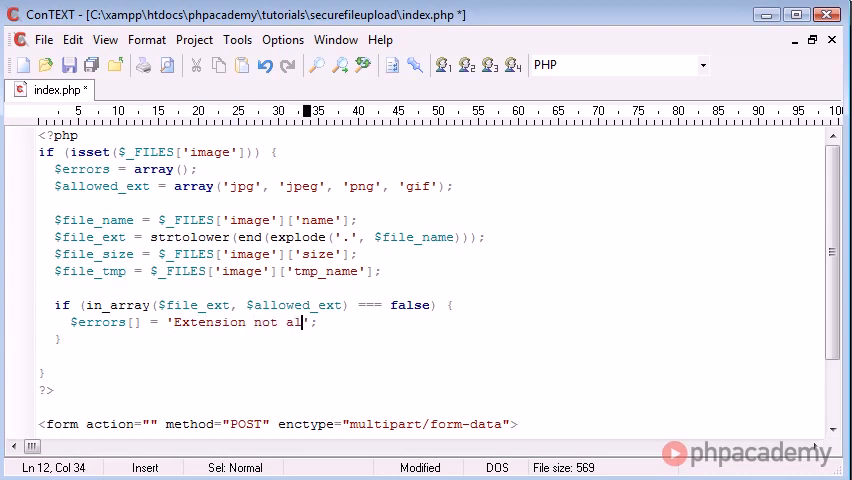
pyautogui.write("lowed';")
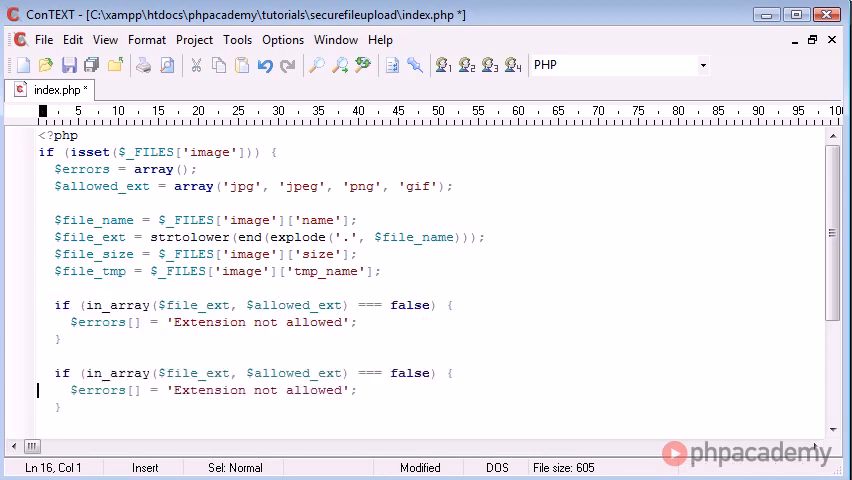
pyautogui.click(430, 390)
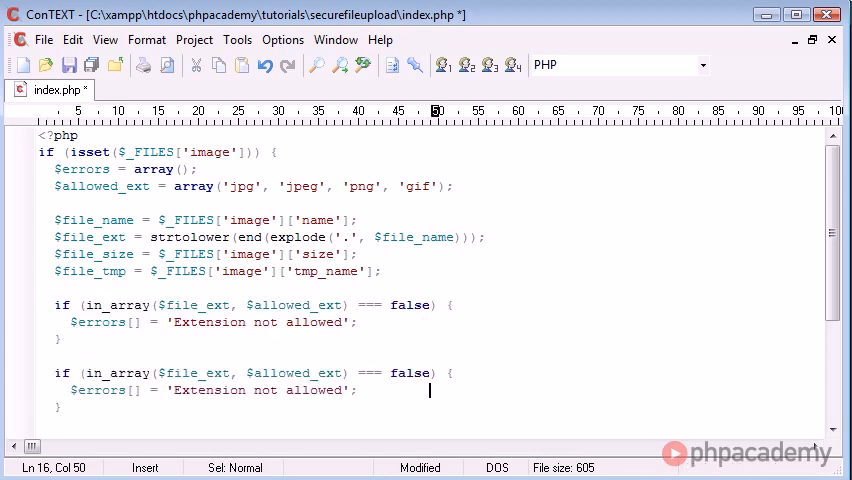